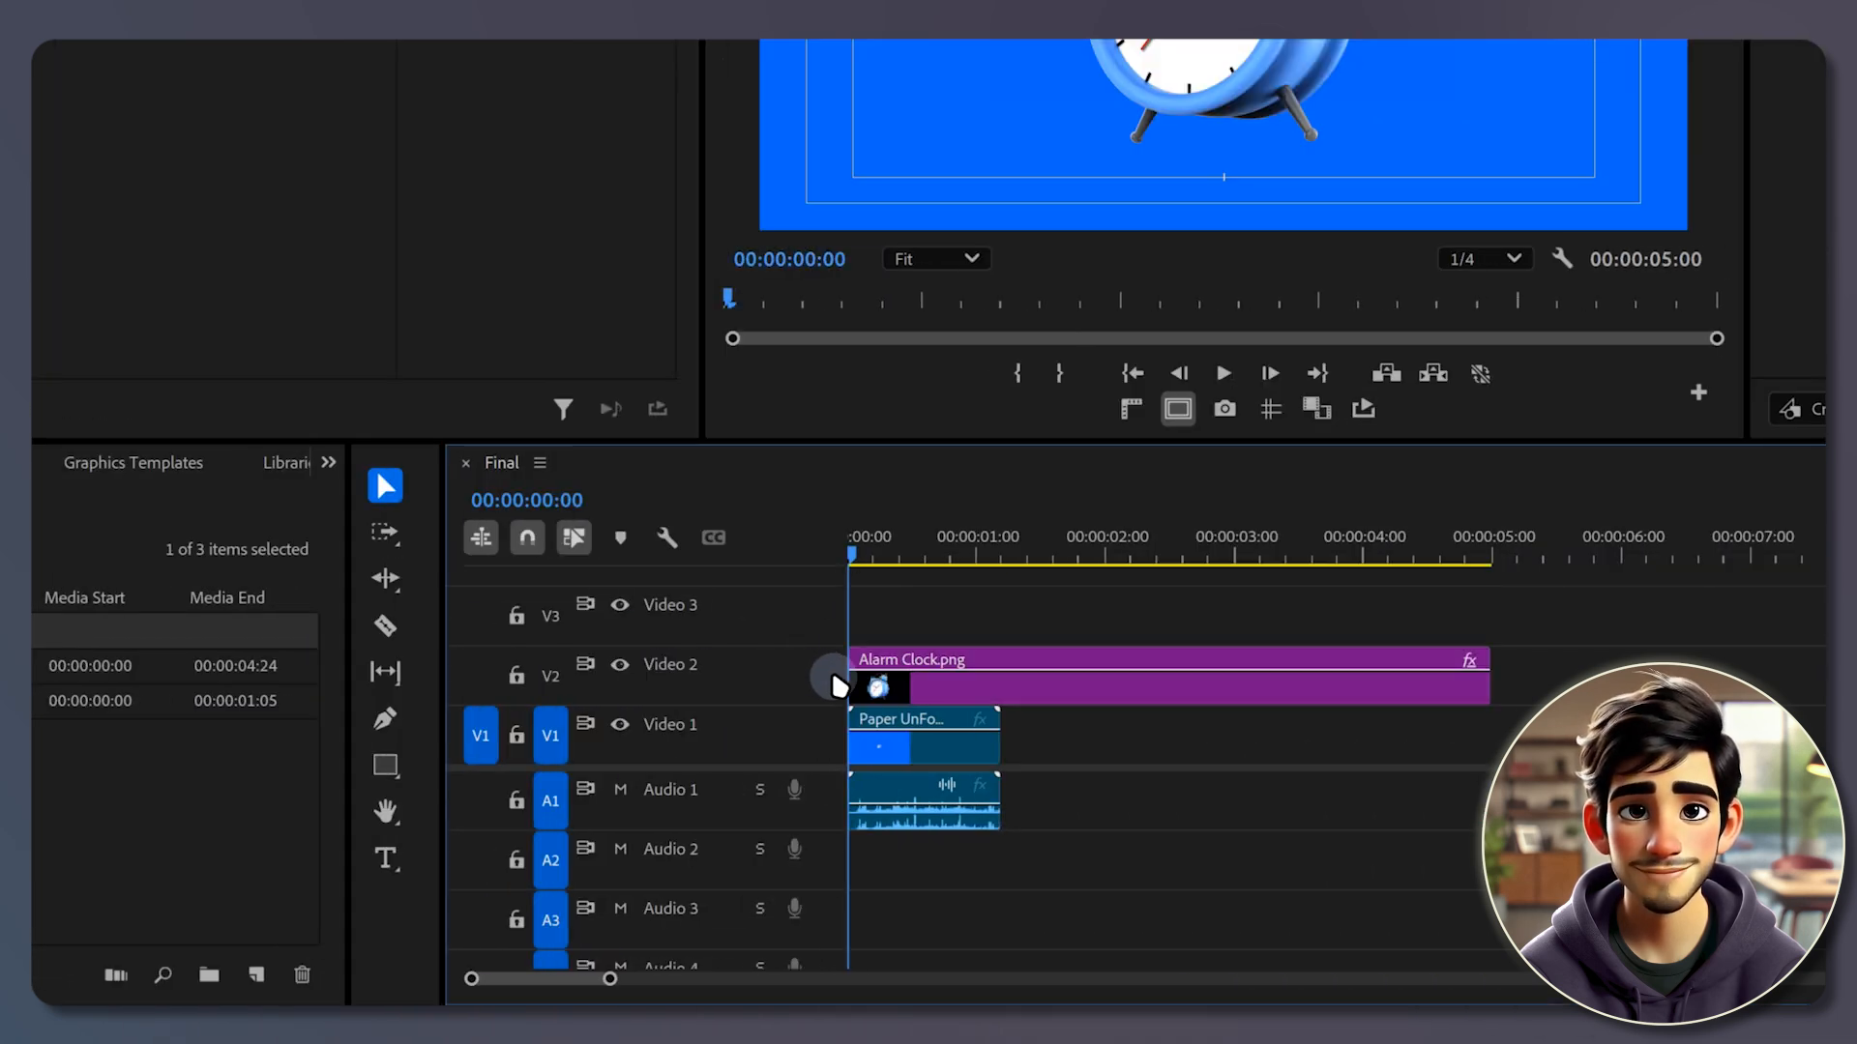
# Select the Paper UnFold clip on V1 to show its Effect Controls.
pyautogui.click(385, 625)
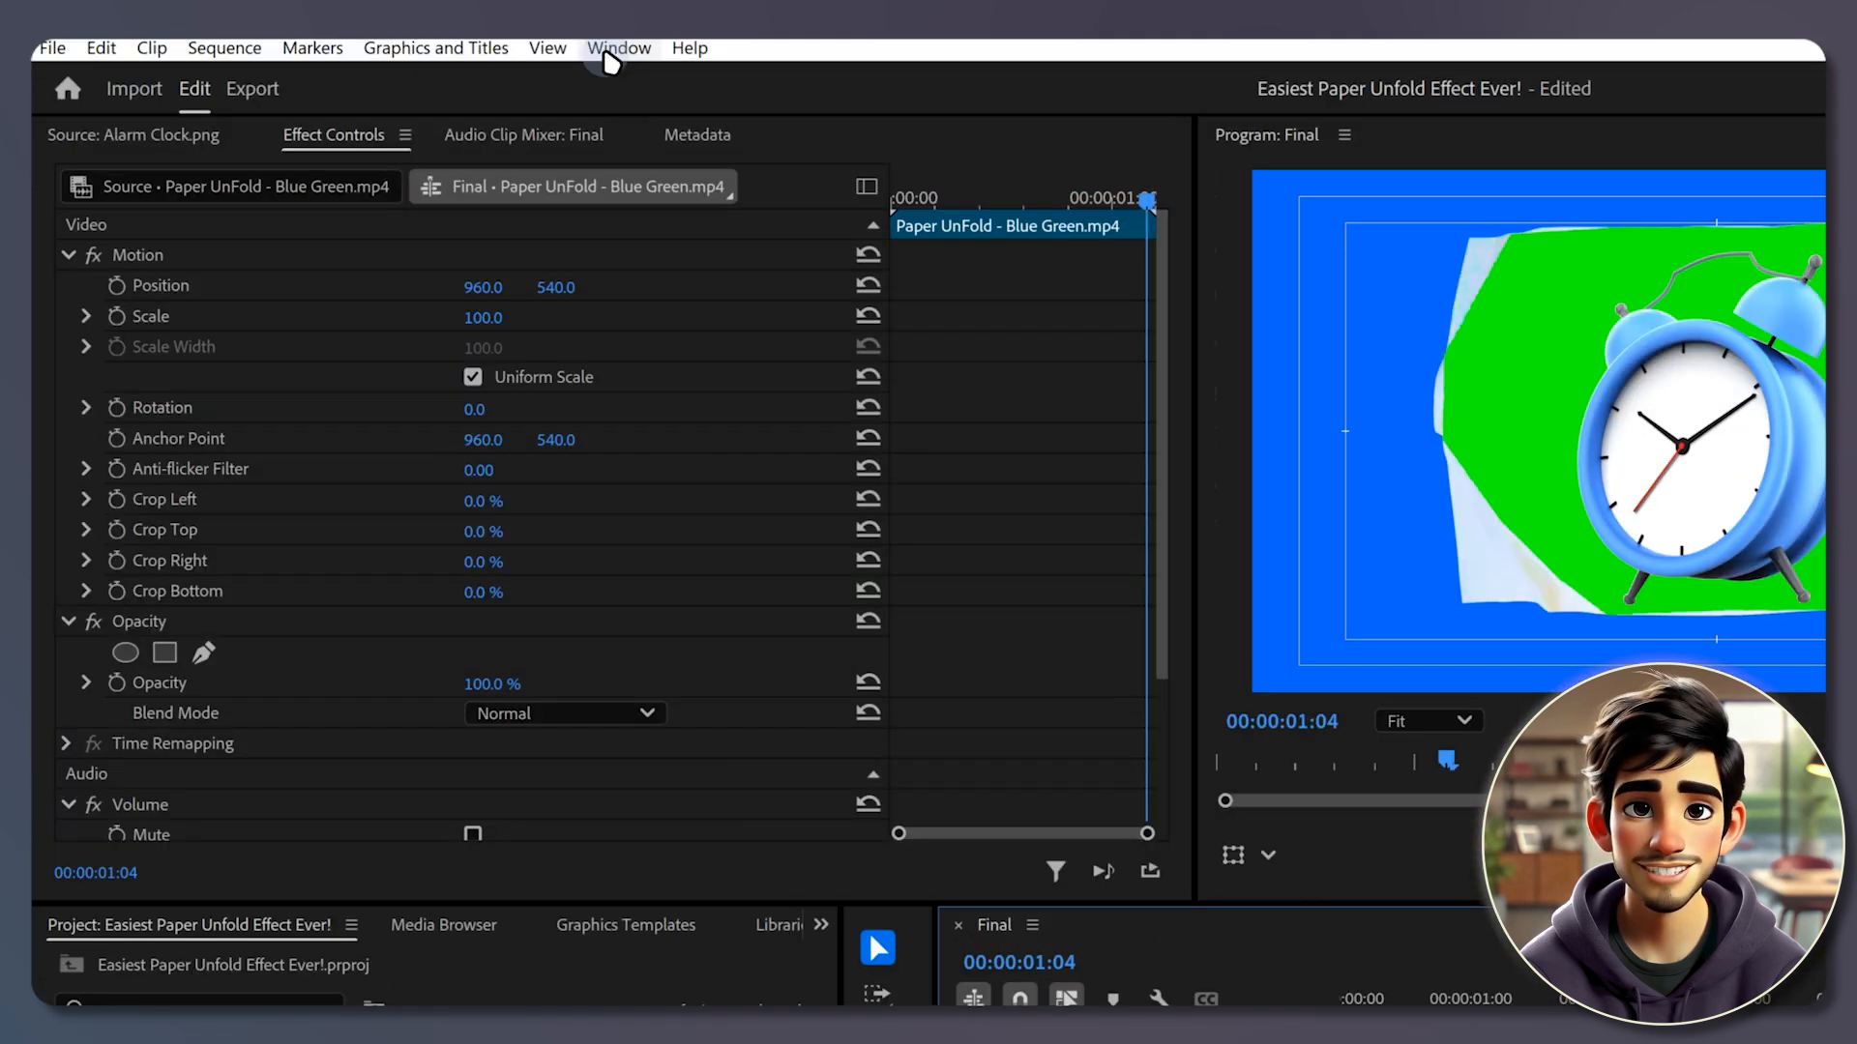
# Add Transform from the Effects panel, then search 'track' for the matte effect.
pyautogui.click(618, 47)
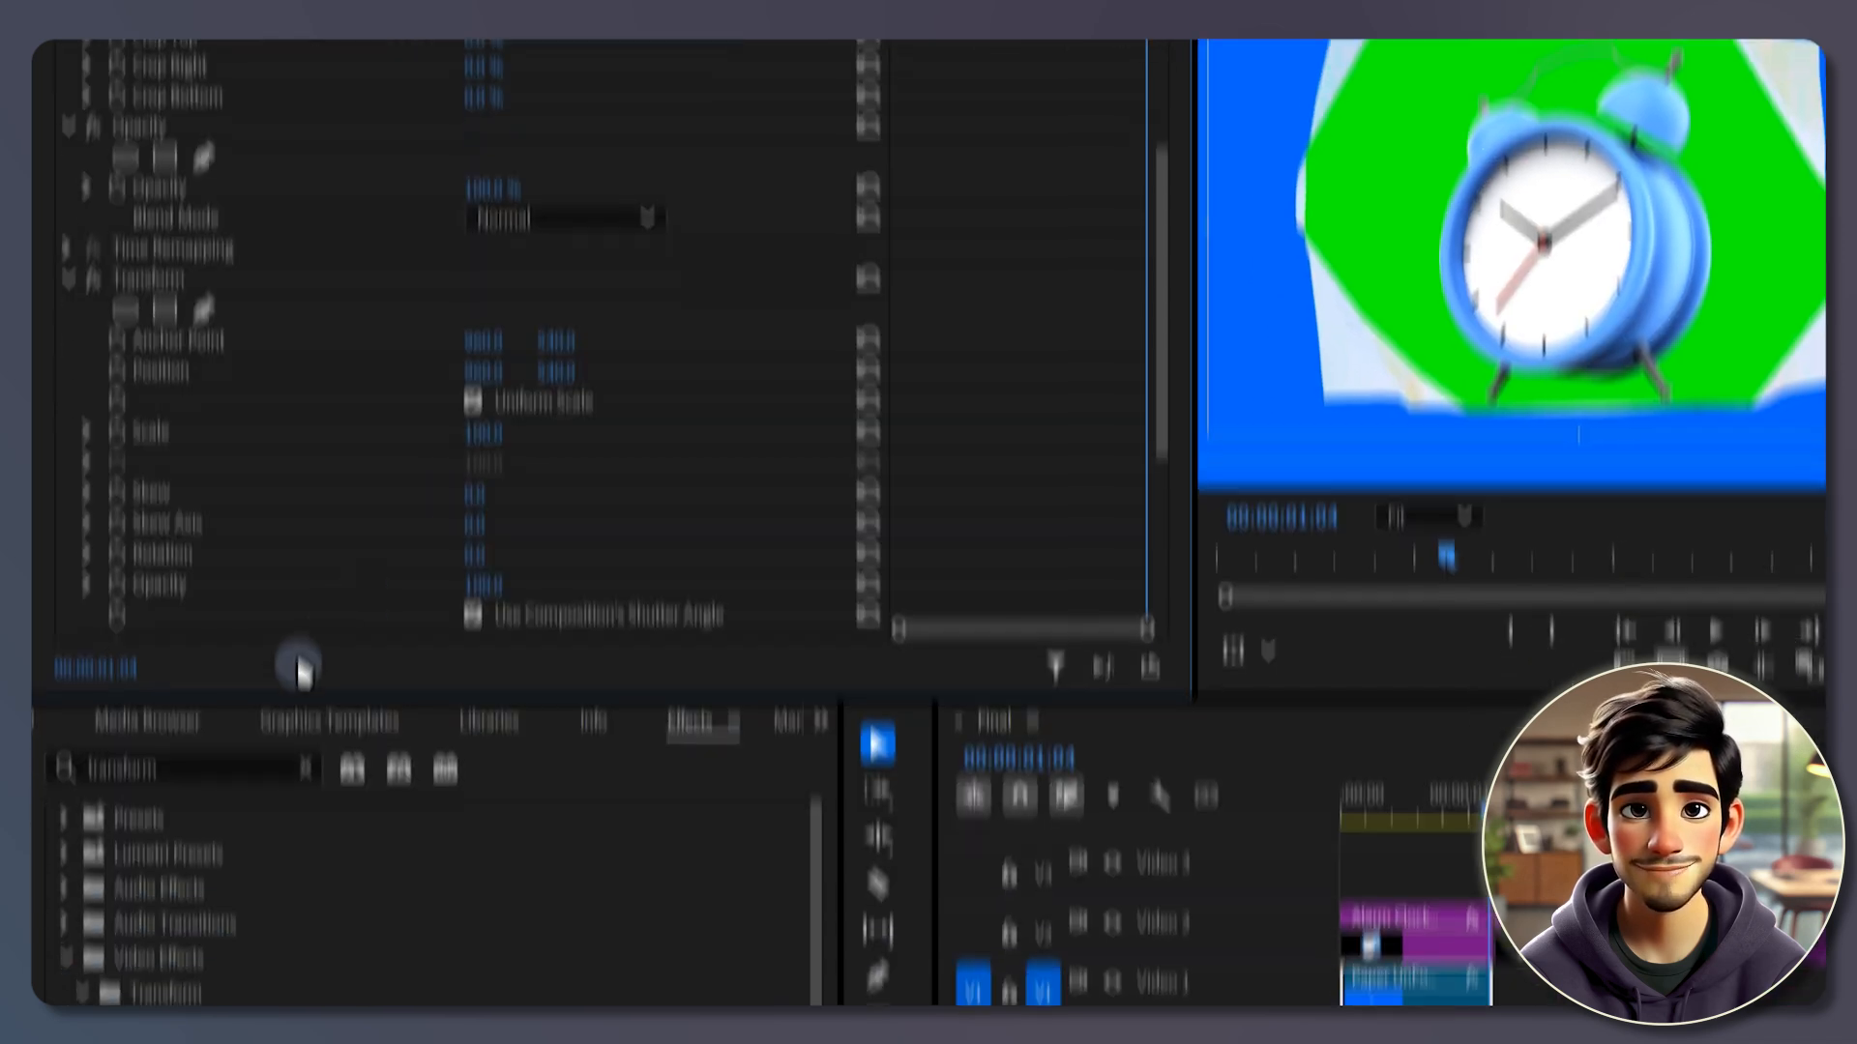
pyautogui.write('track')
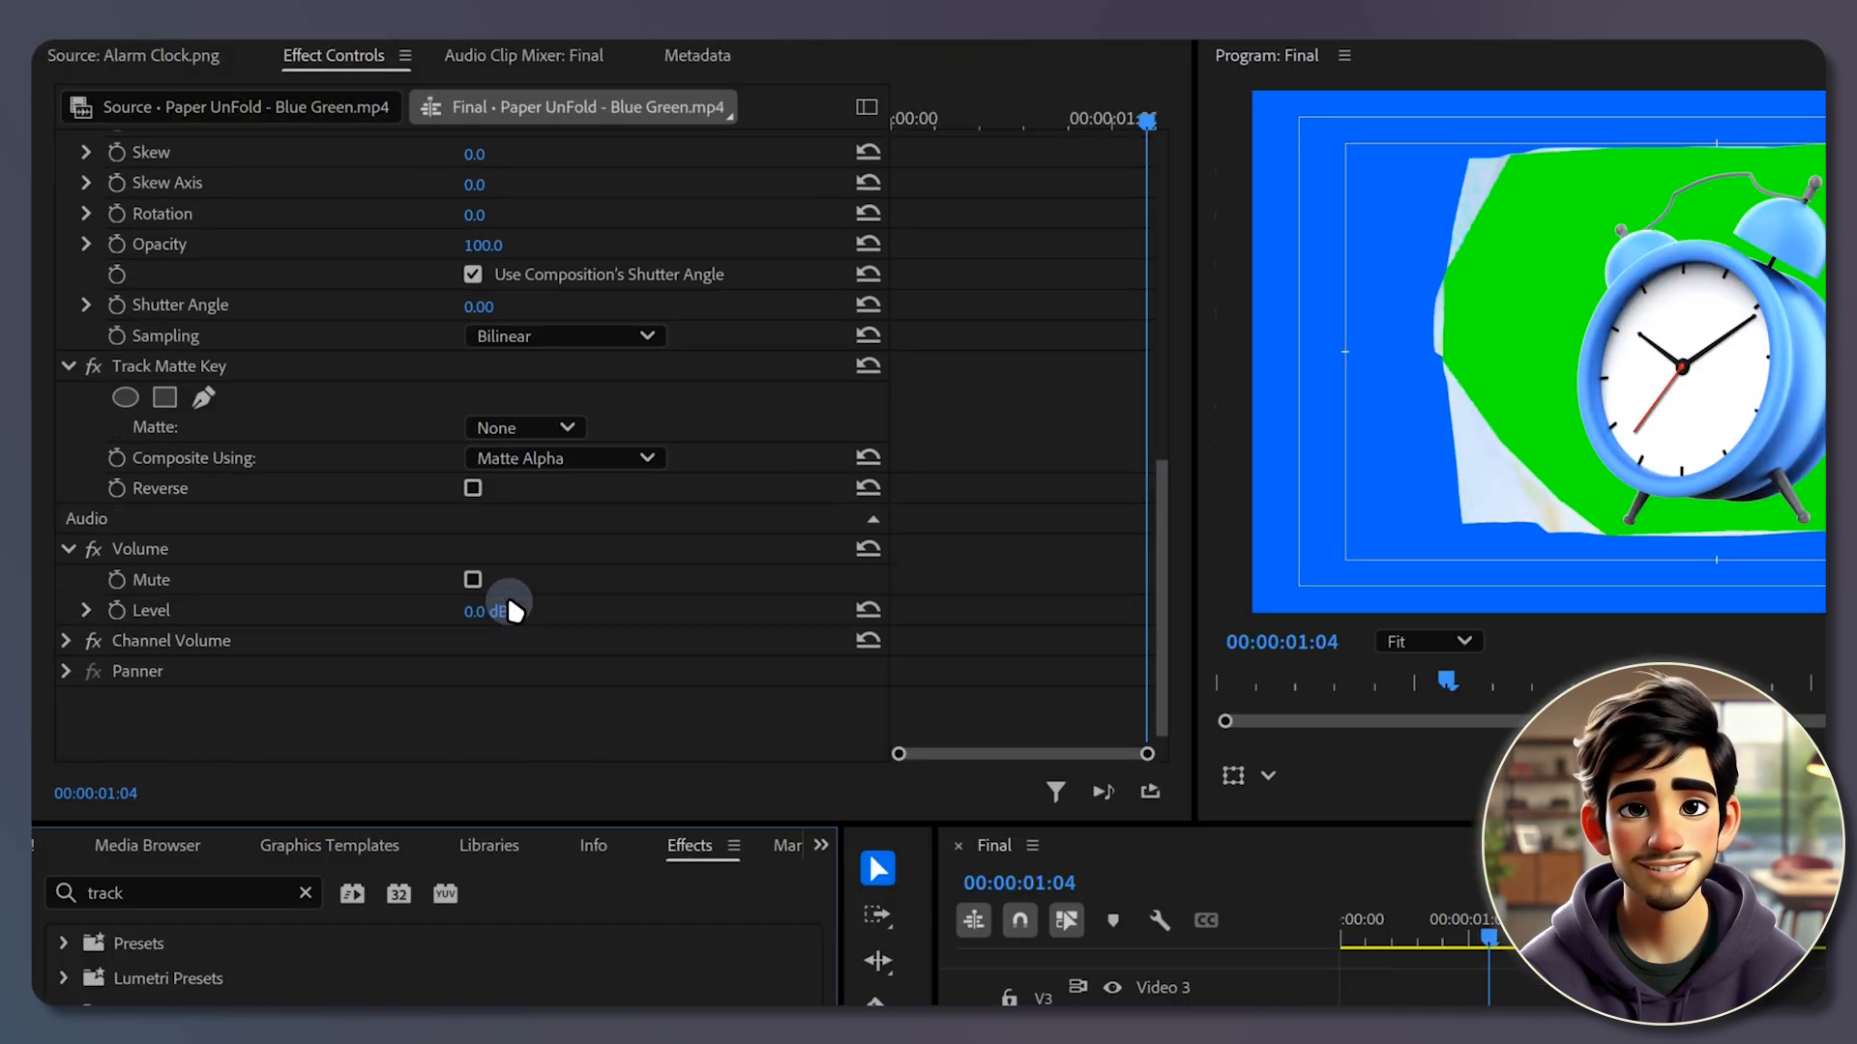
# Set the Track Matte Key's Matte to Video 2, the alarm clock track.
pyautogui.click(524, 427)
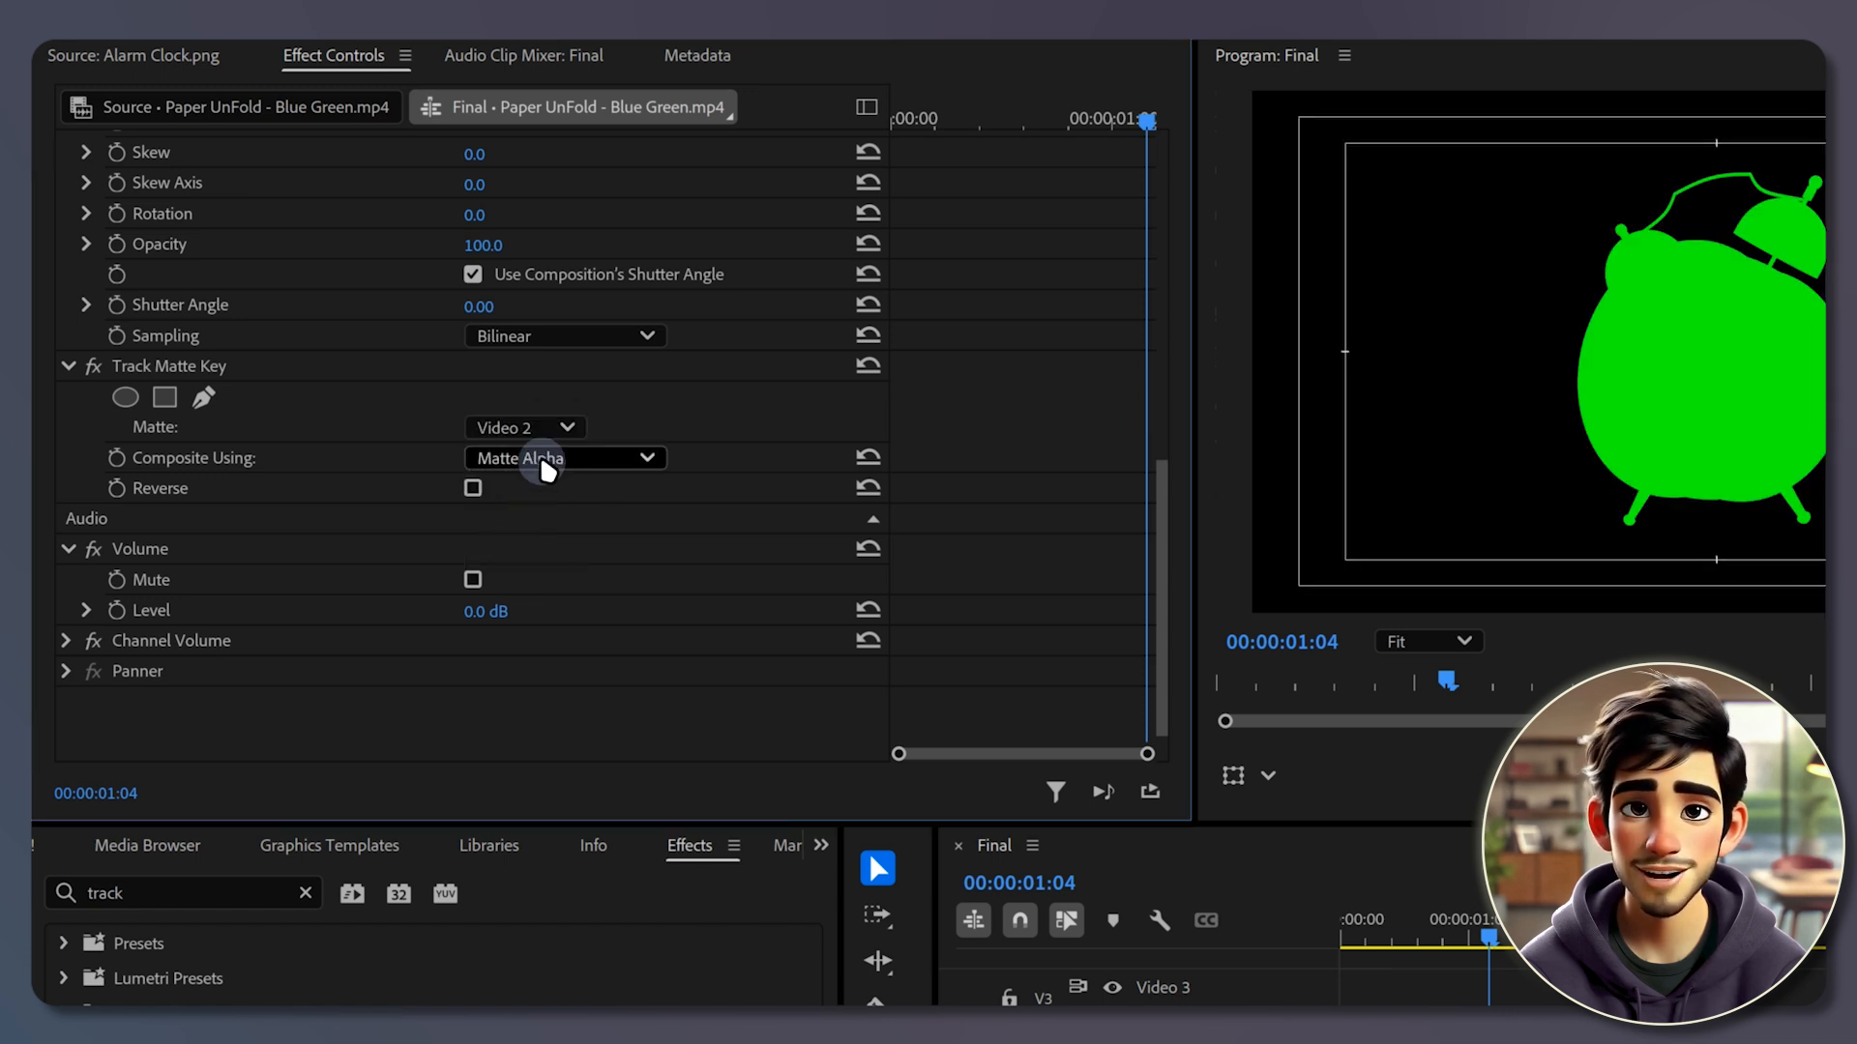
pyautogui.moveTo(584, 493)
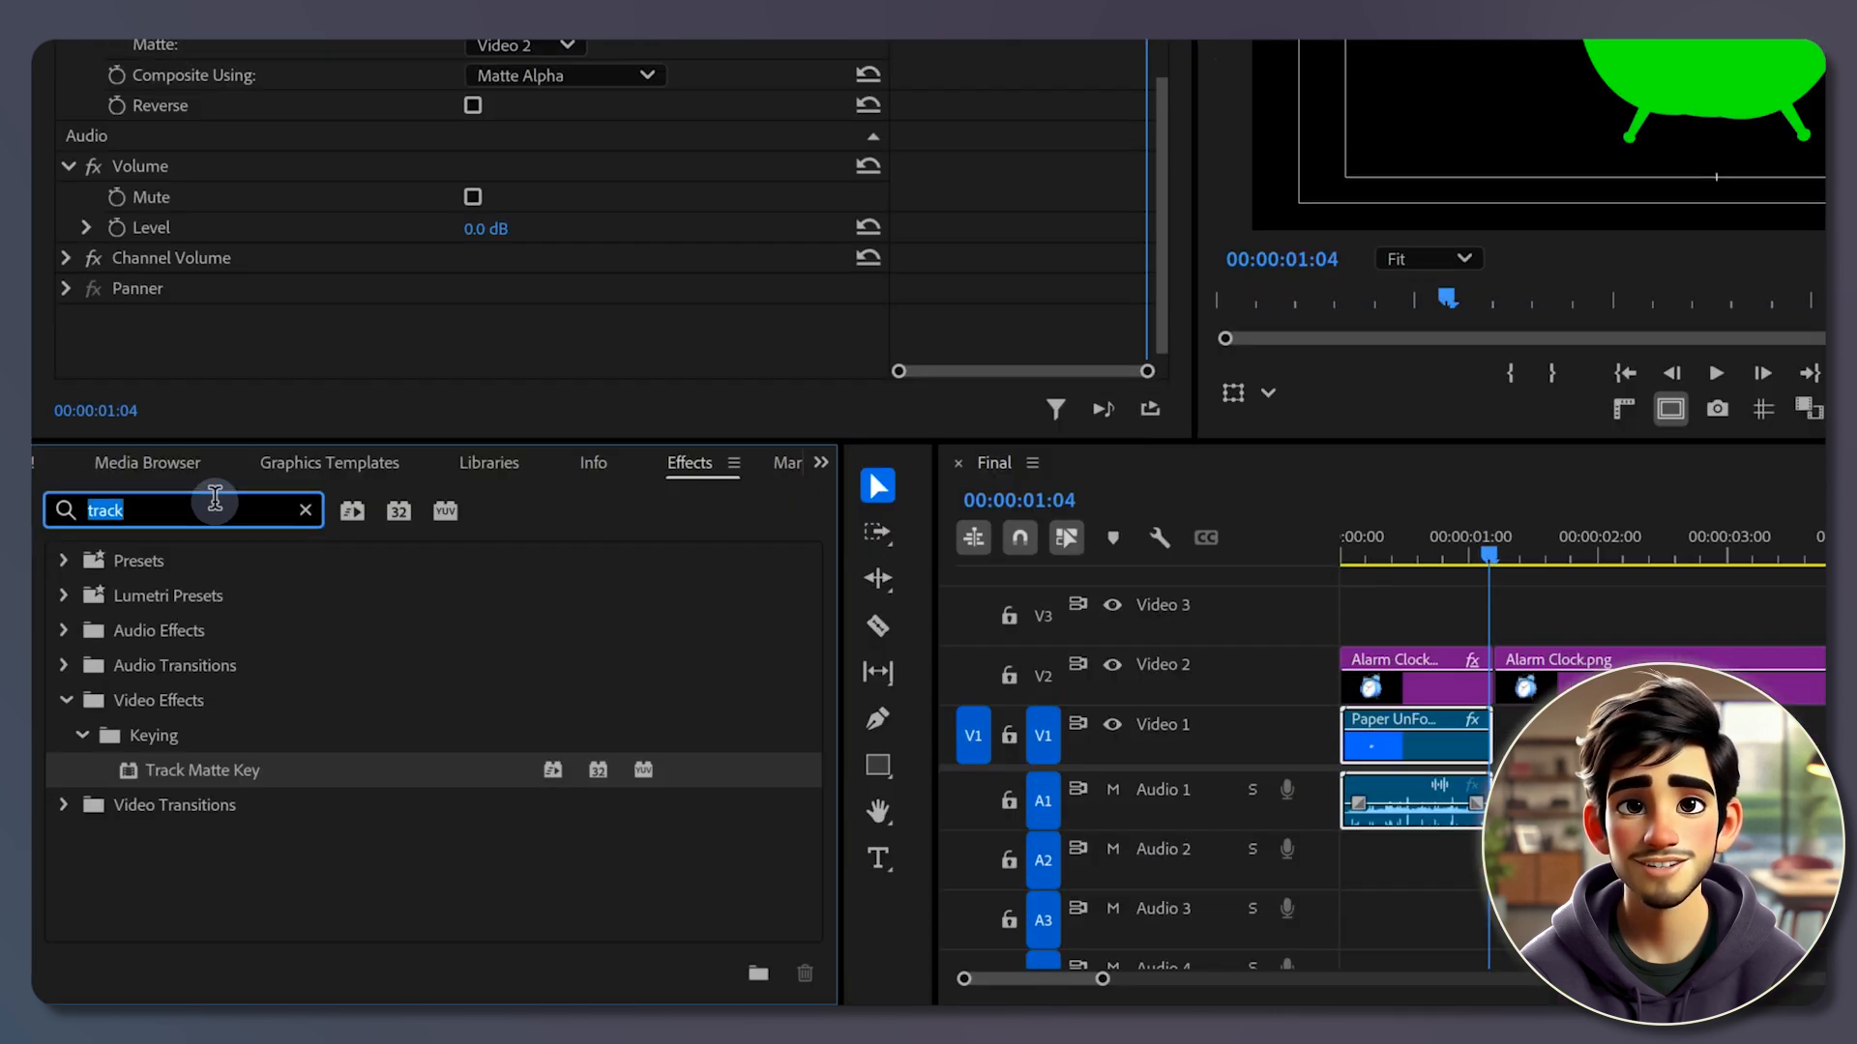
# Apply Ultra Key to the paper unfold clip with the Relaxed preset.
pyautogui.write('ultra')
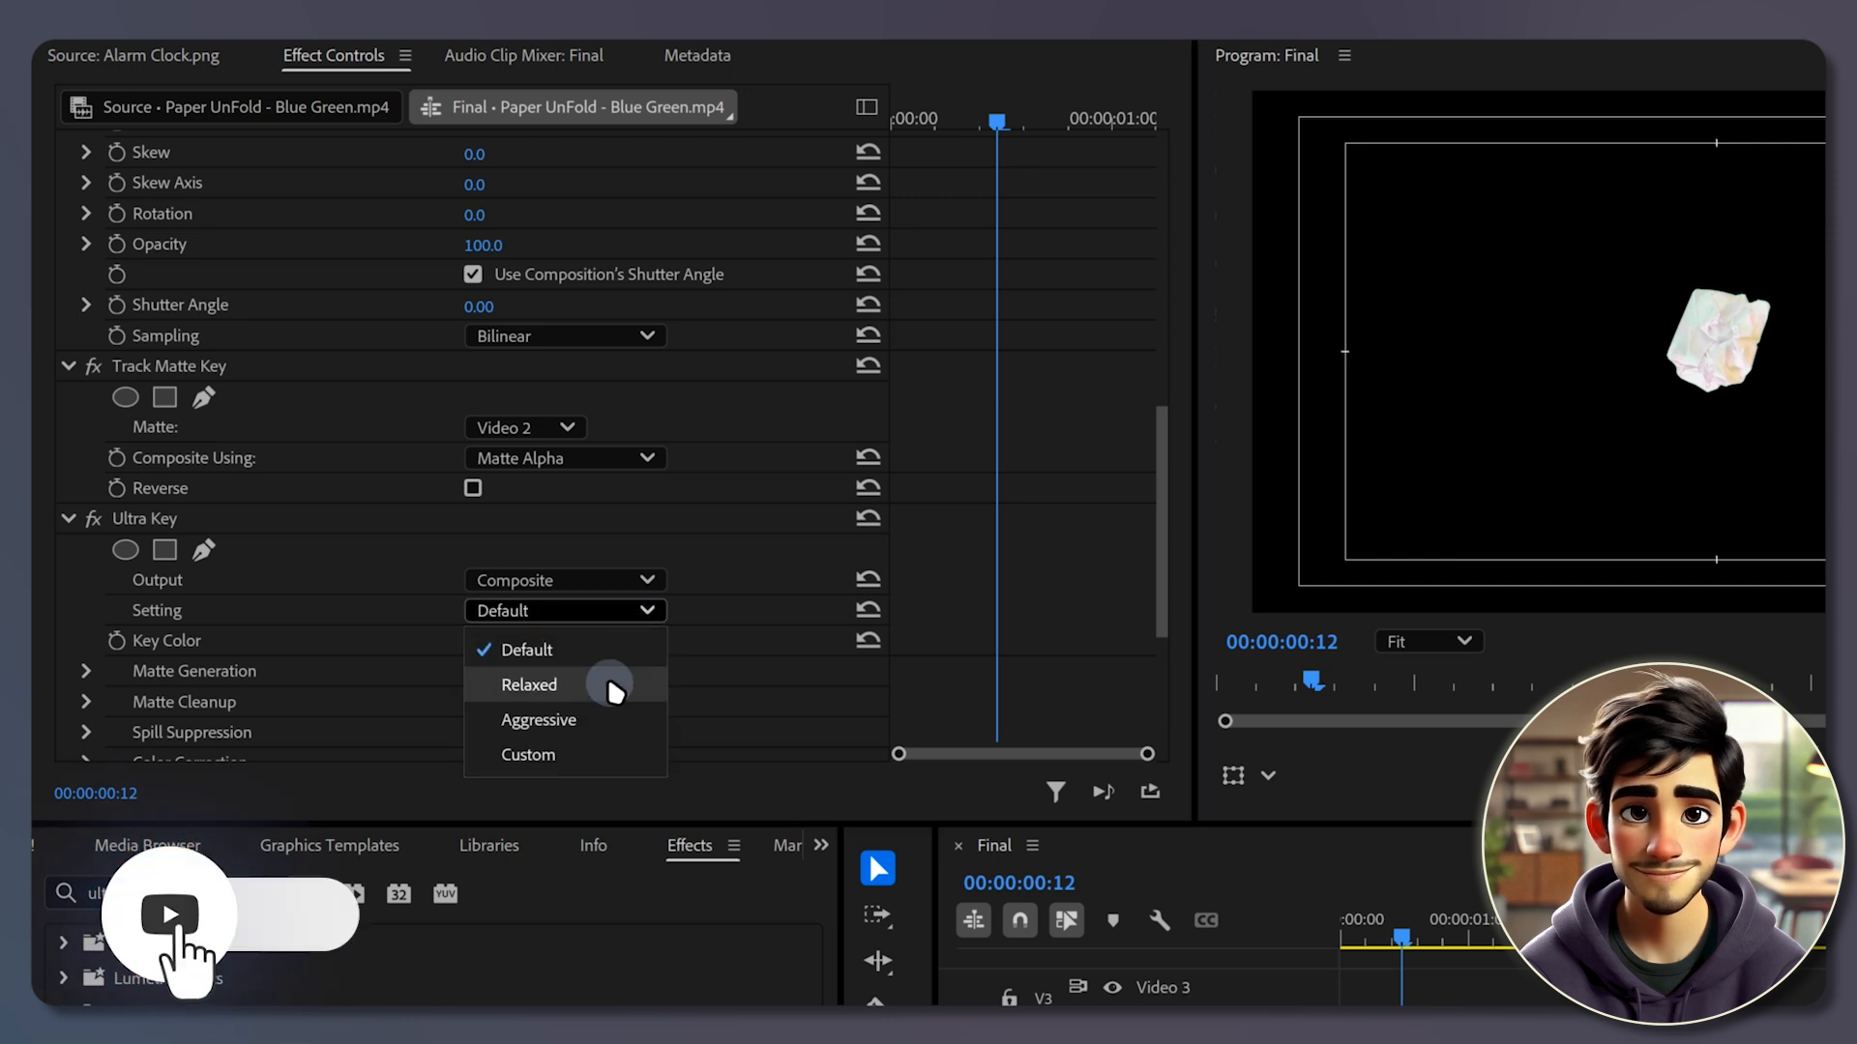
pyautogui.click(538, 719)
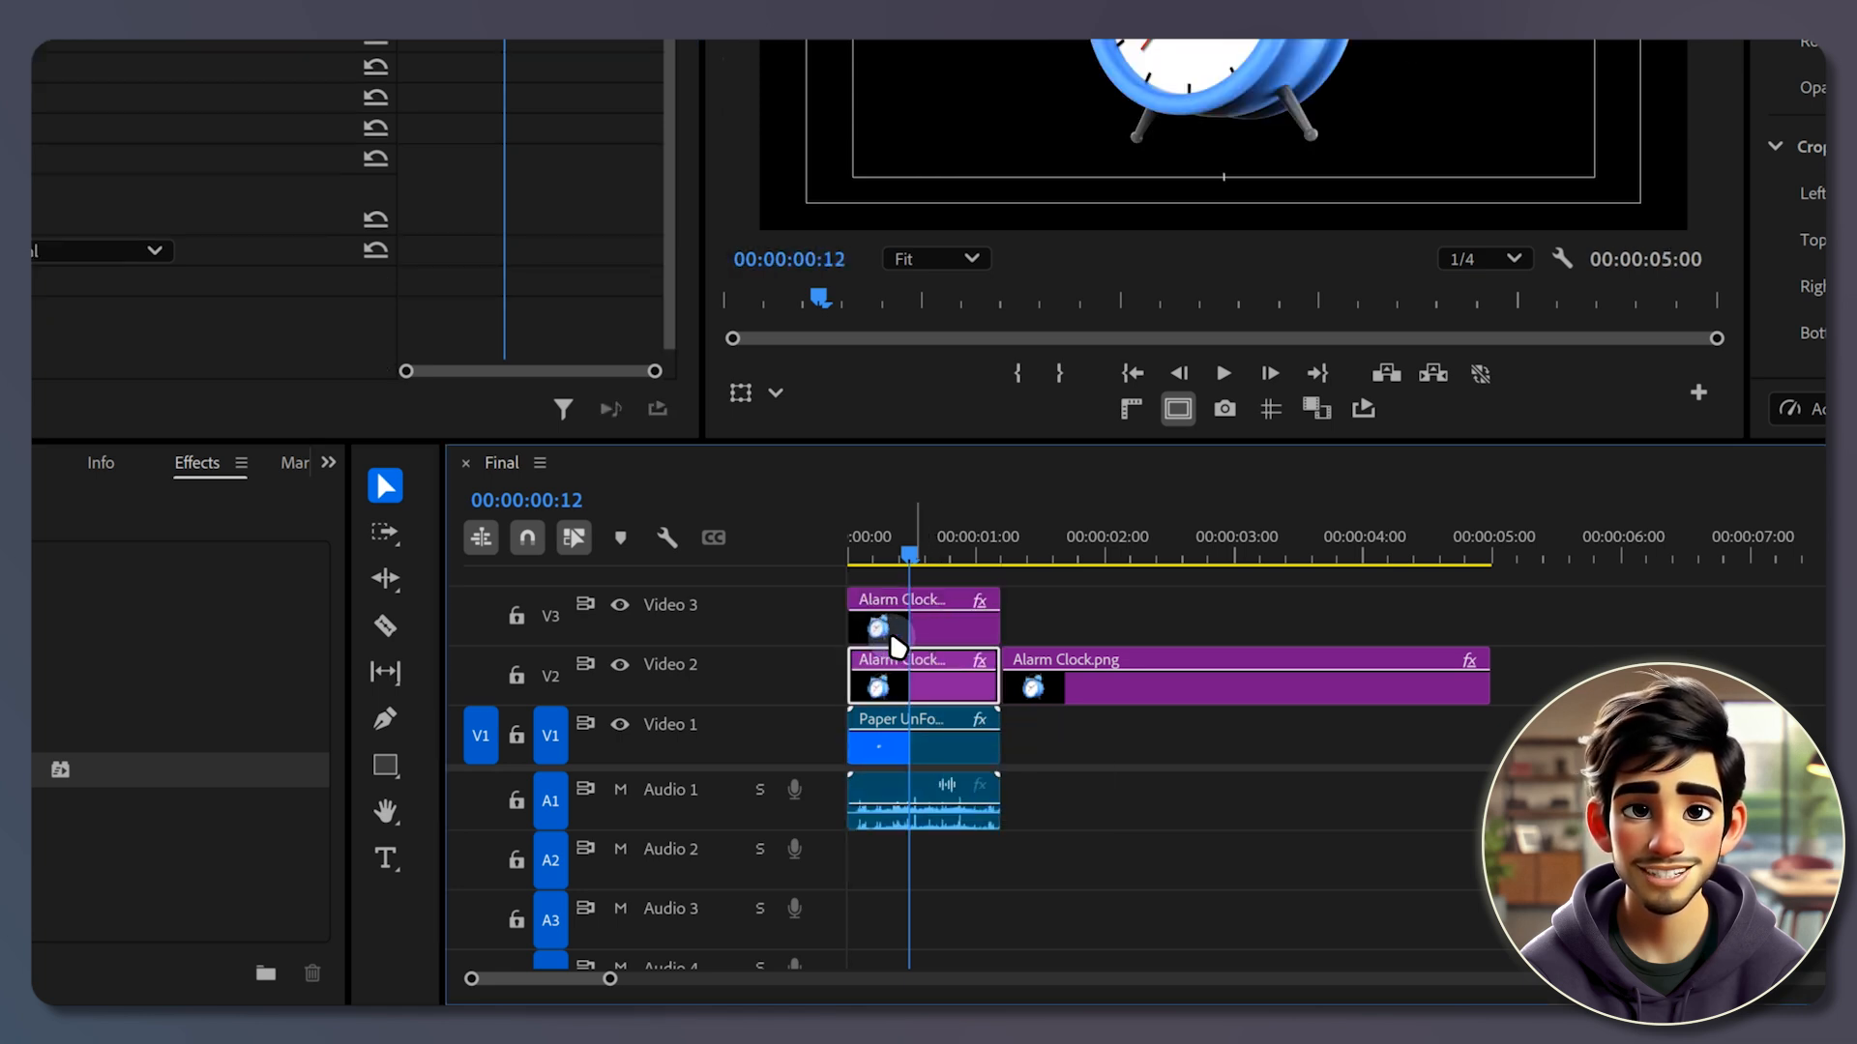
# Copy the first Alarm Clock clip to Video 3 and hide that track's output.
pyautogui.click(619, 606)
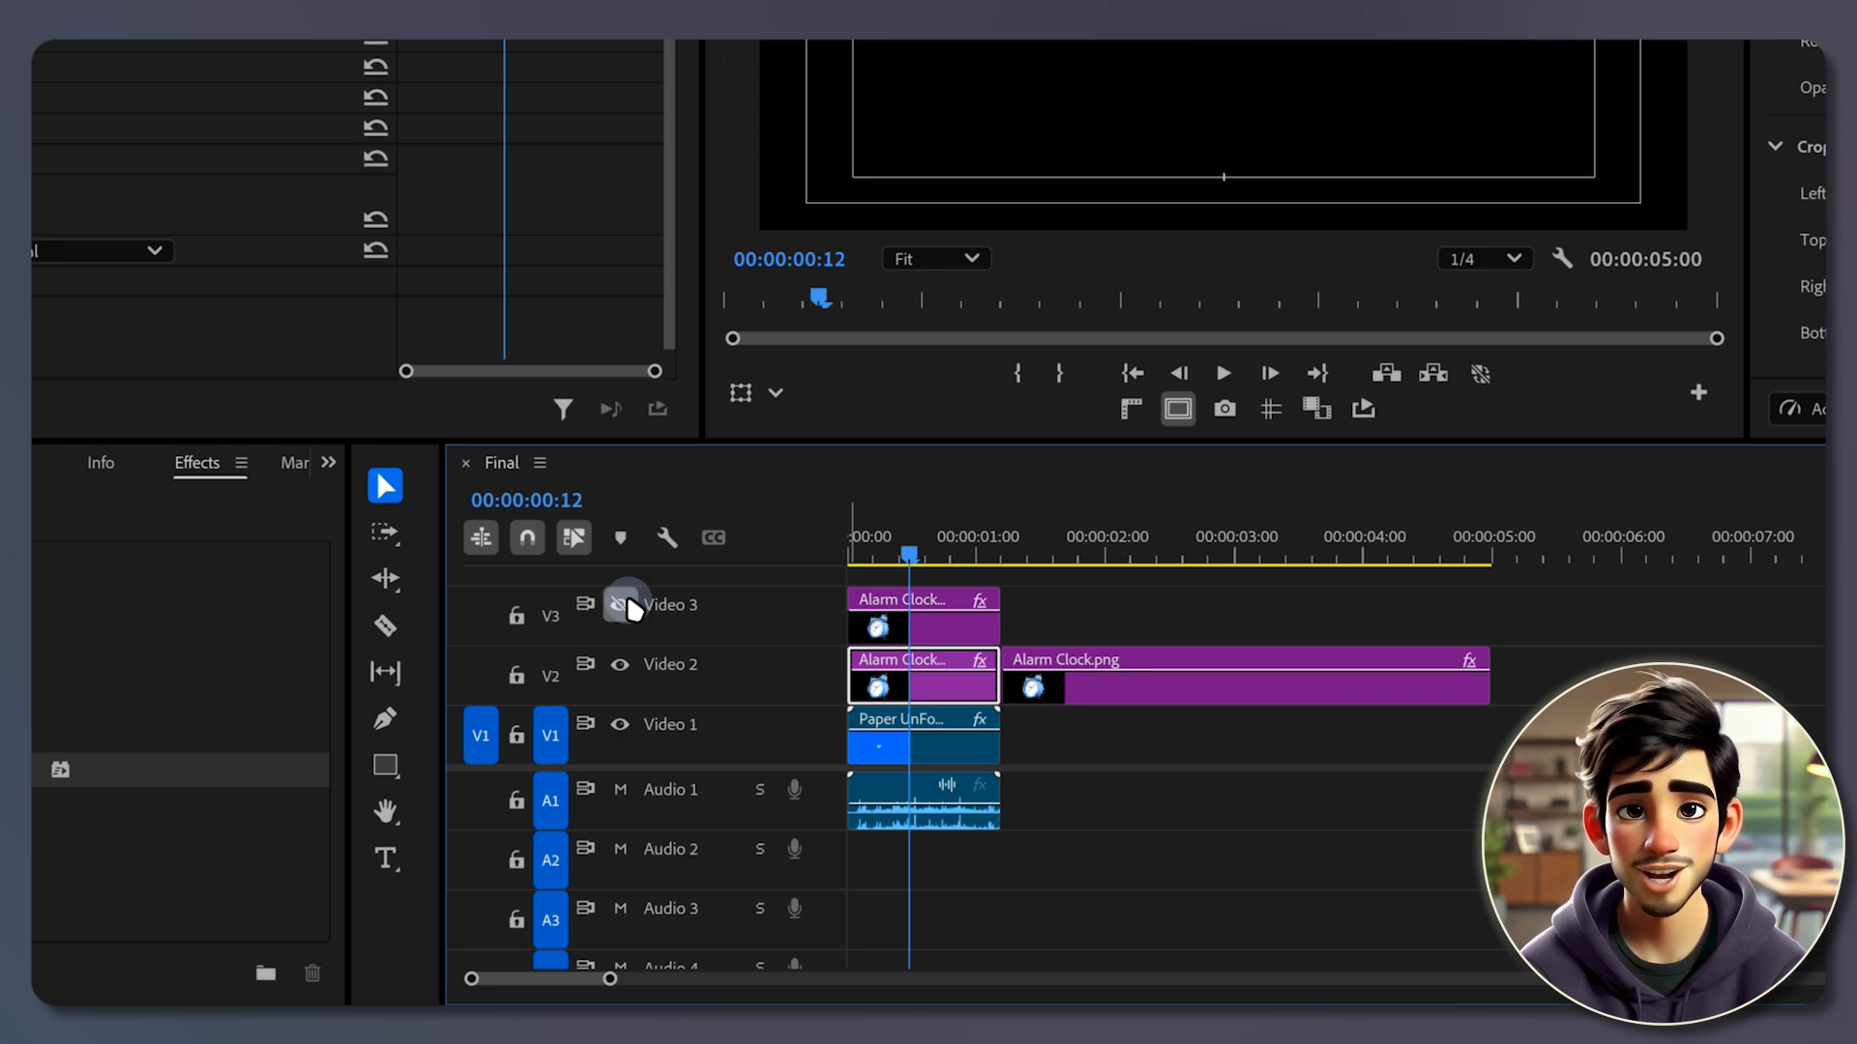
pyautogui.click(619, 606)
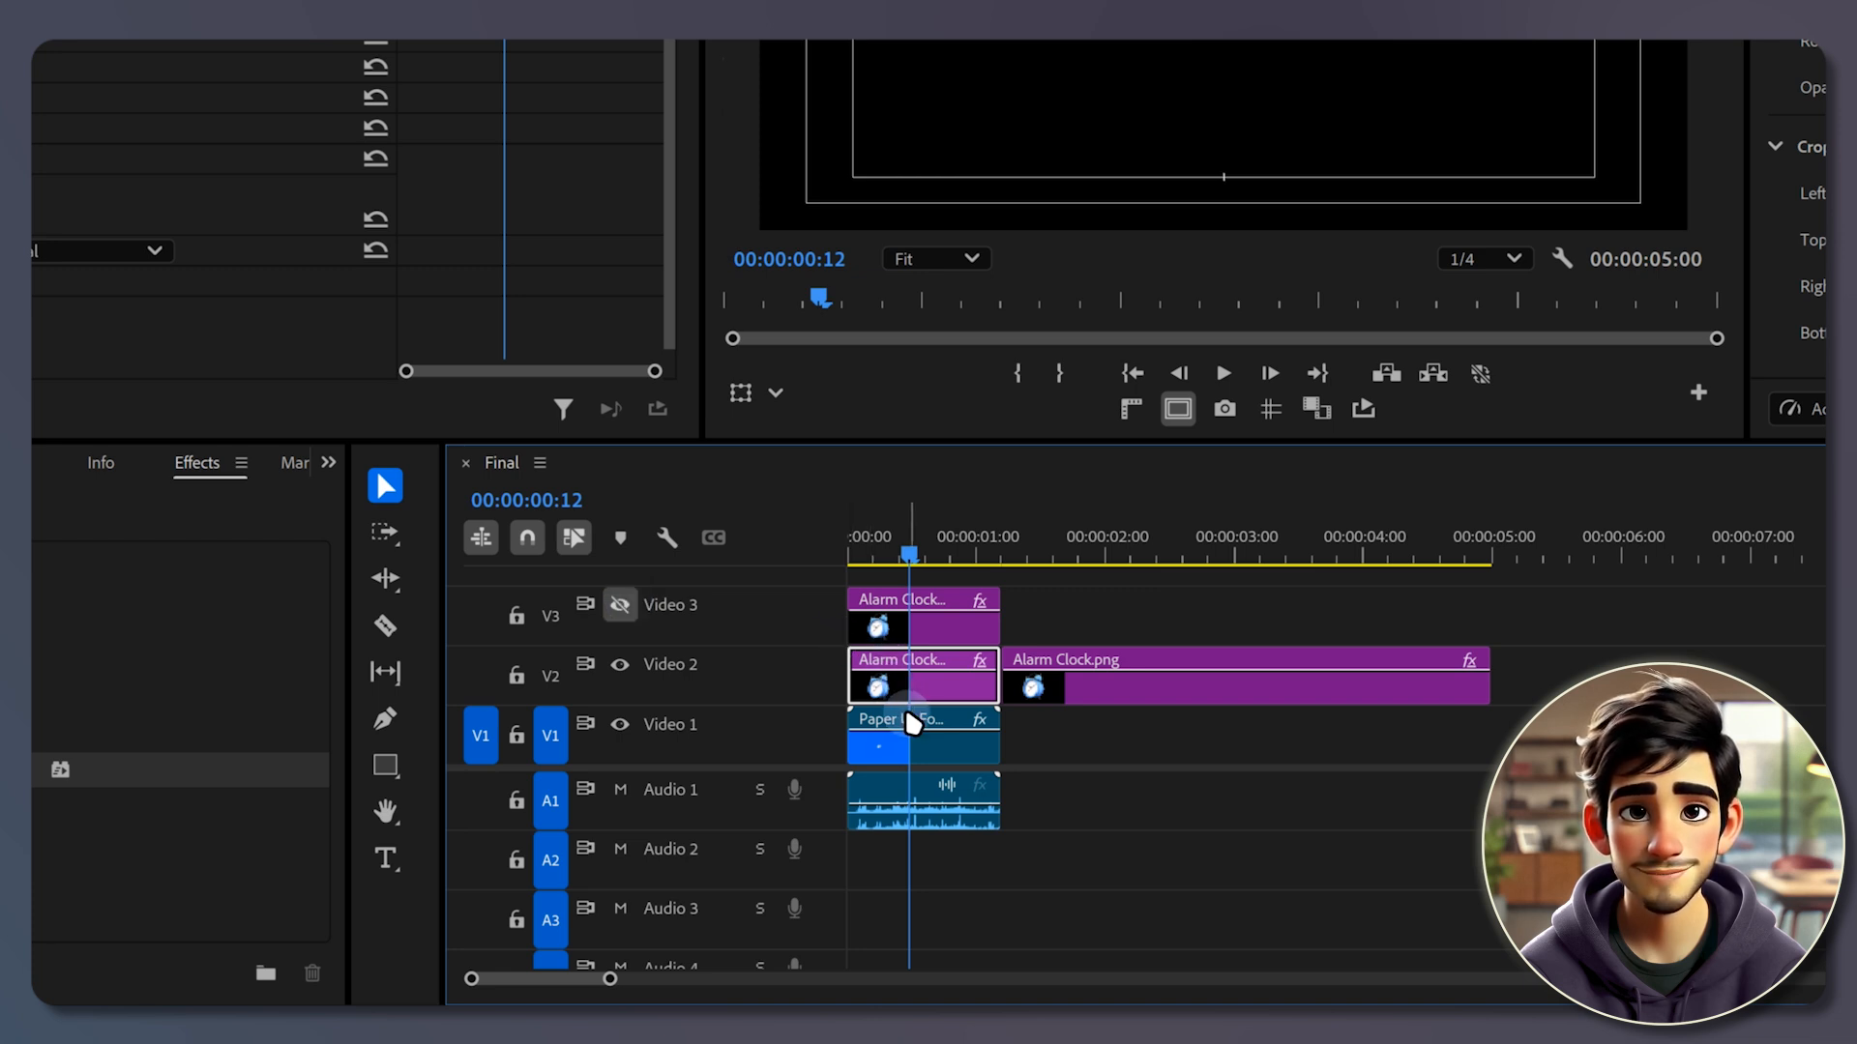
# Nest the selected clips into a sequence named 'Paper Clip'.
pyautogui.rightClick(909, 722)
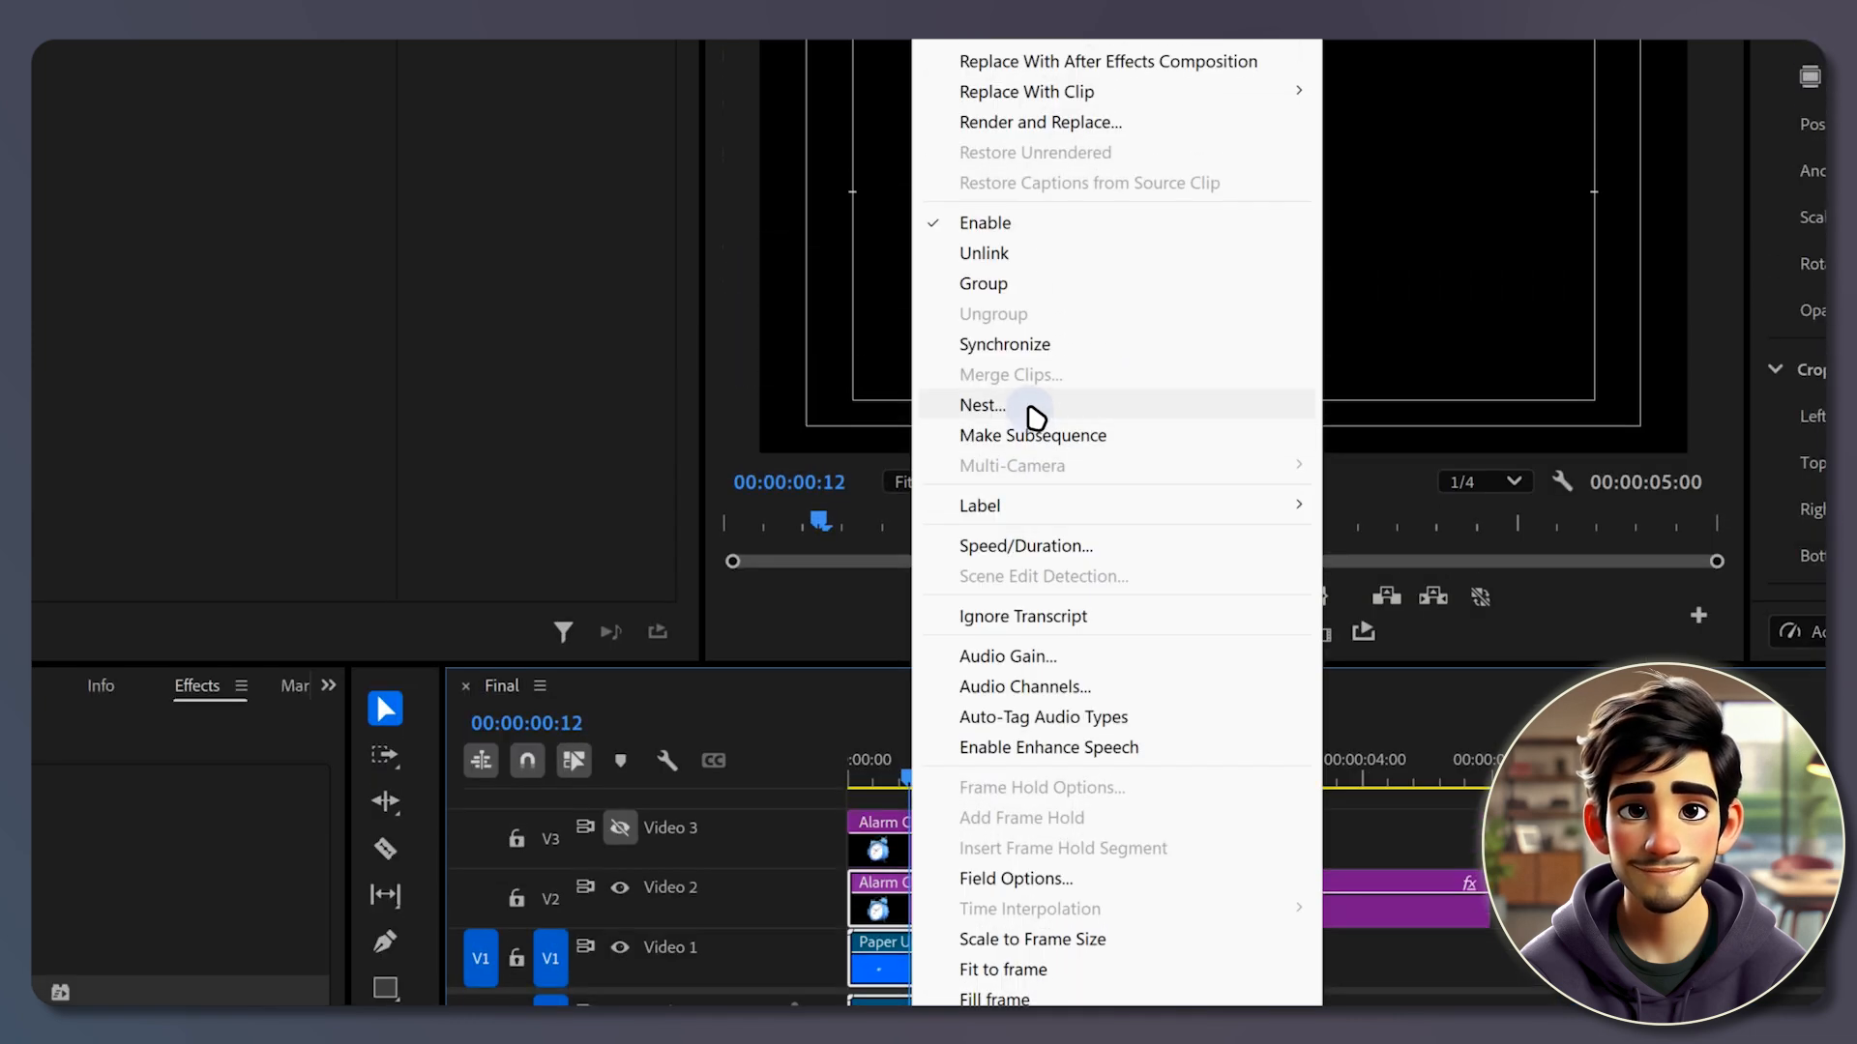
pyautogui.click(985, 404)
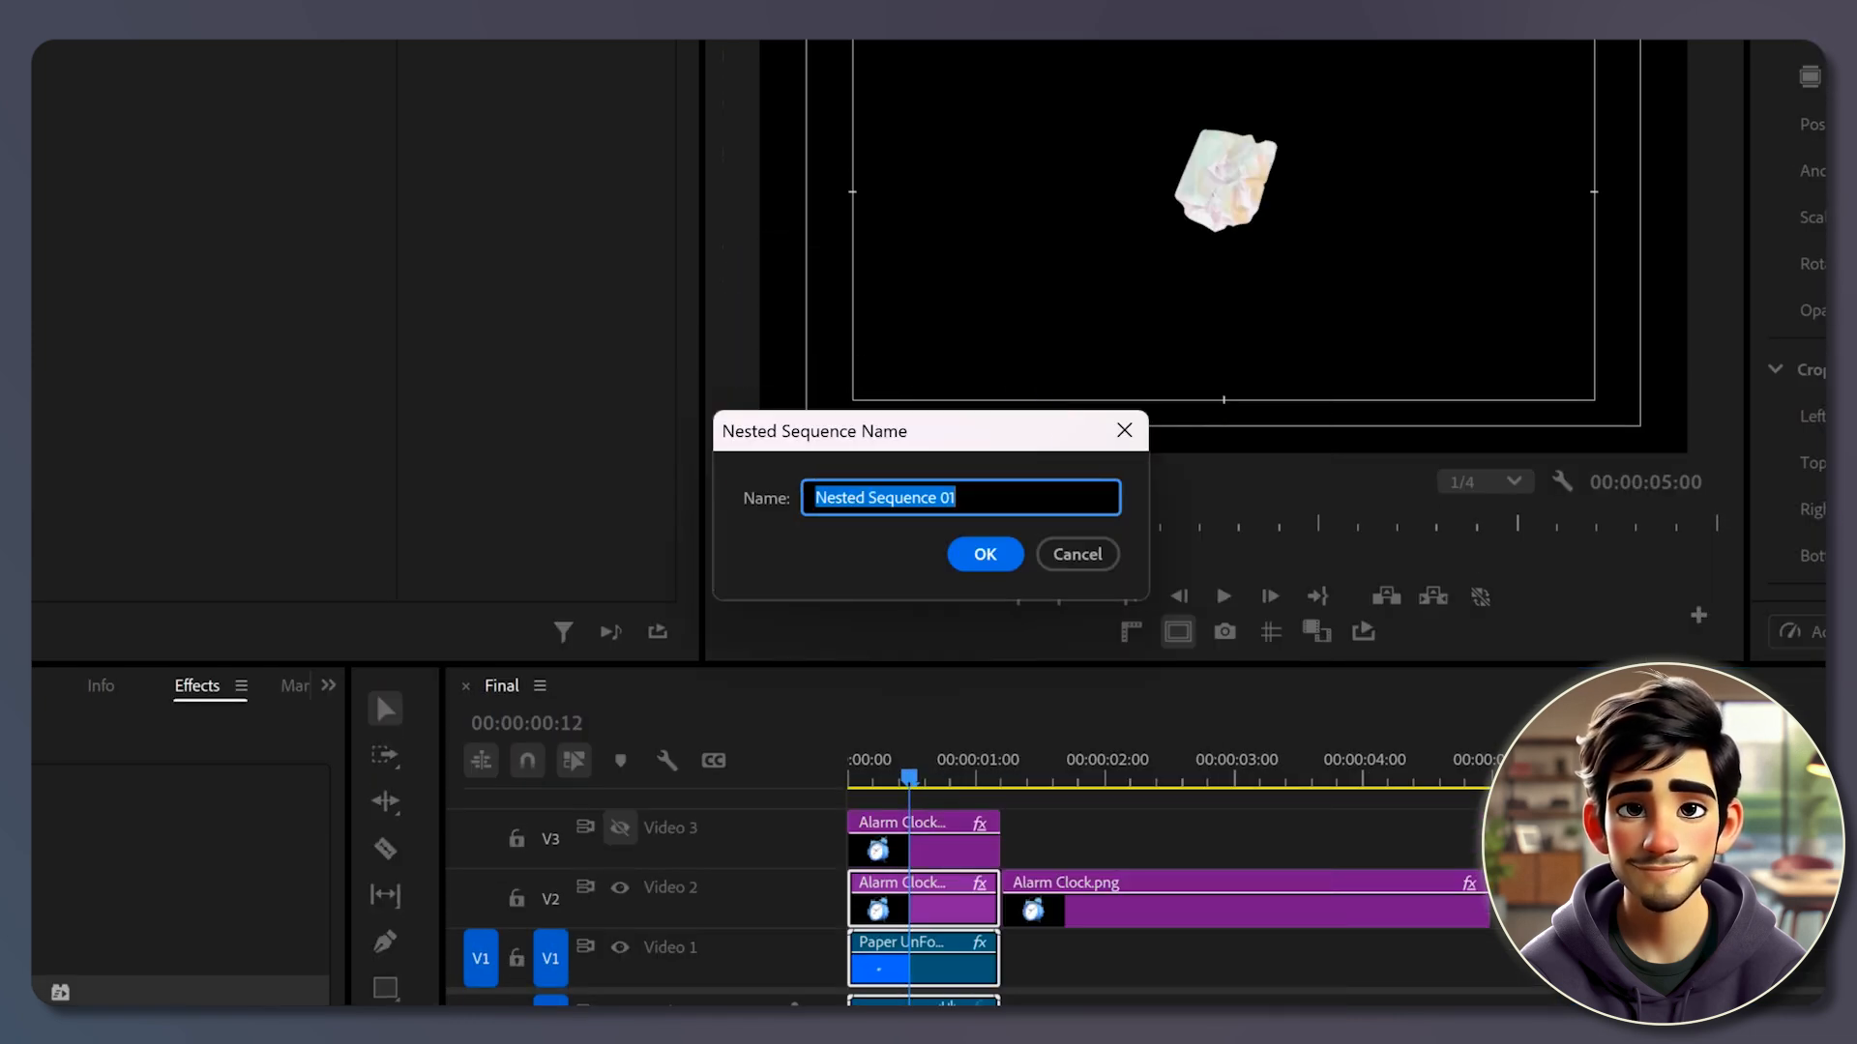
pyautogui.write('Paper Clip')
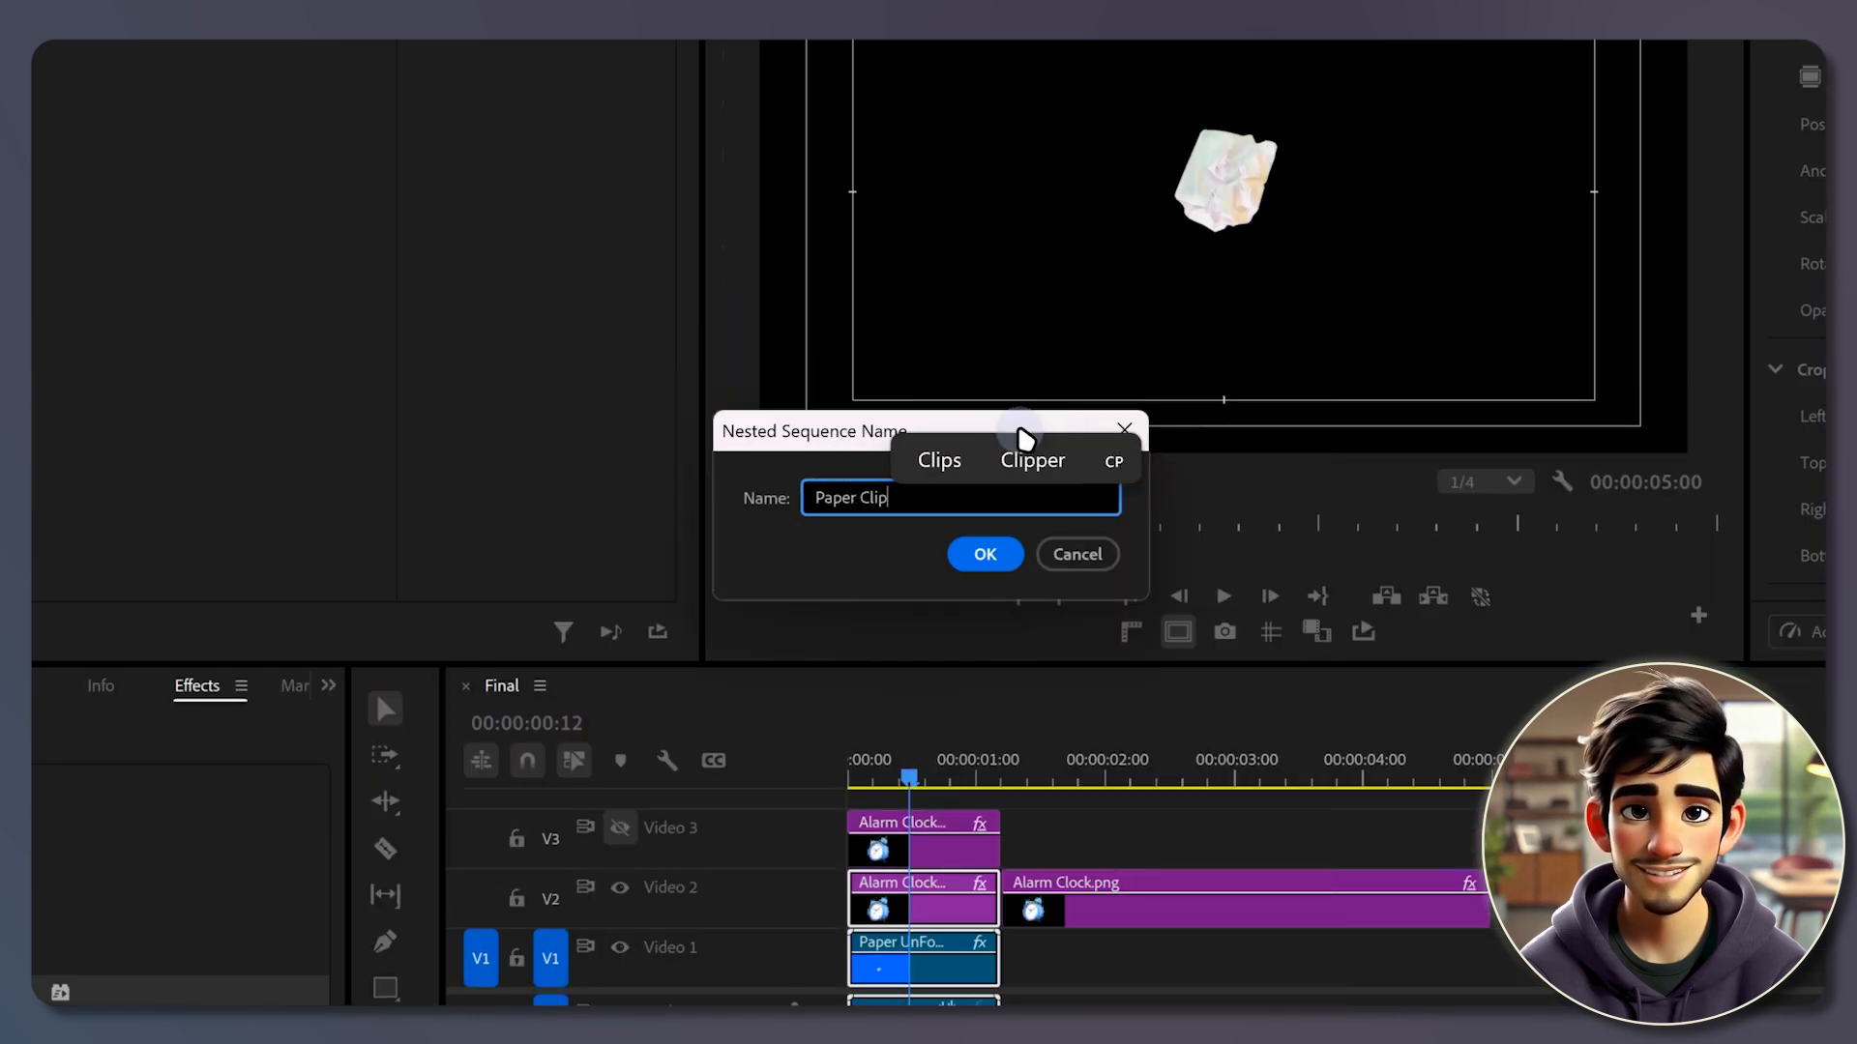
pyautogui.click(985, 553)
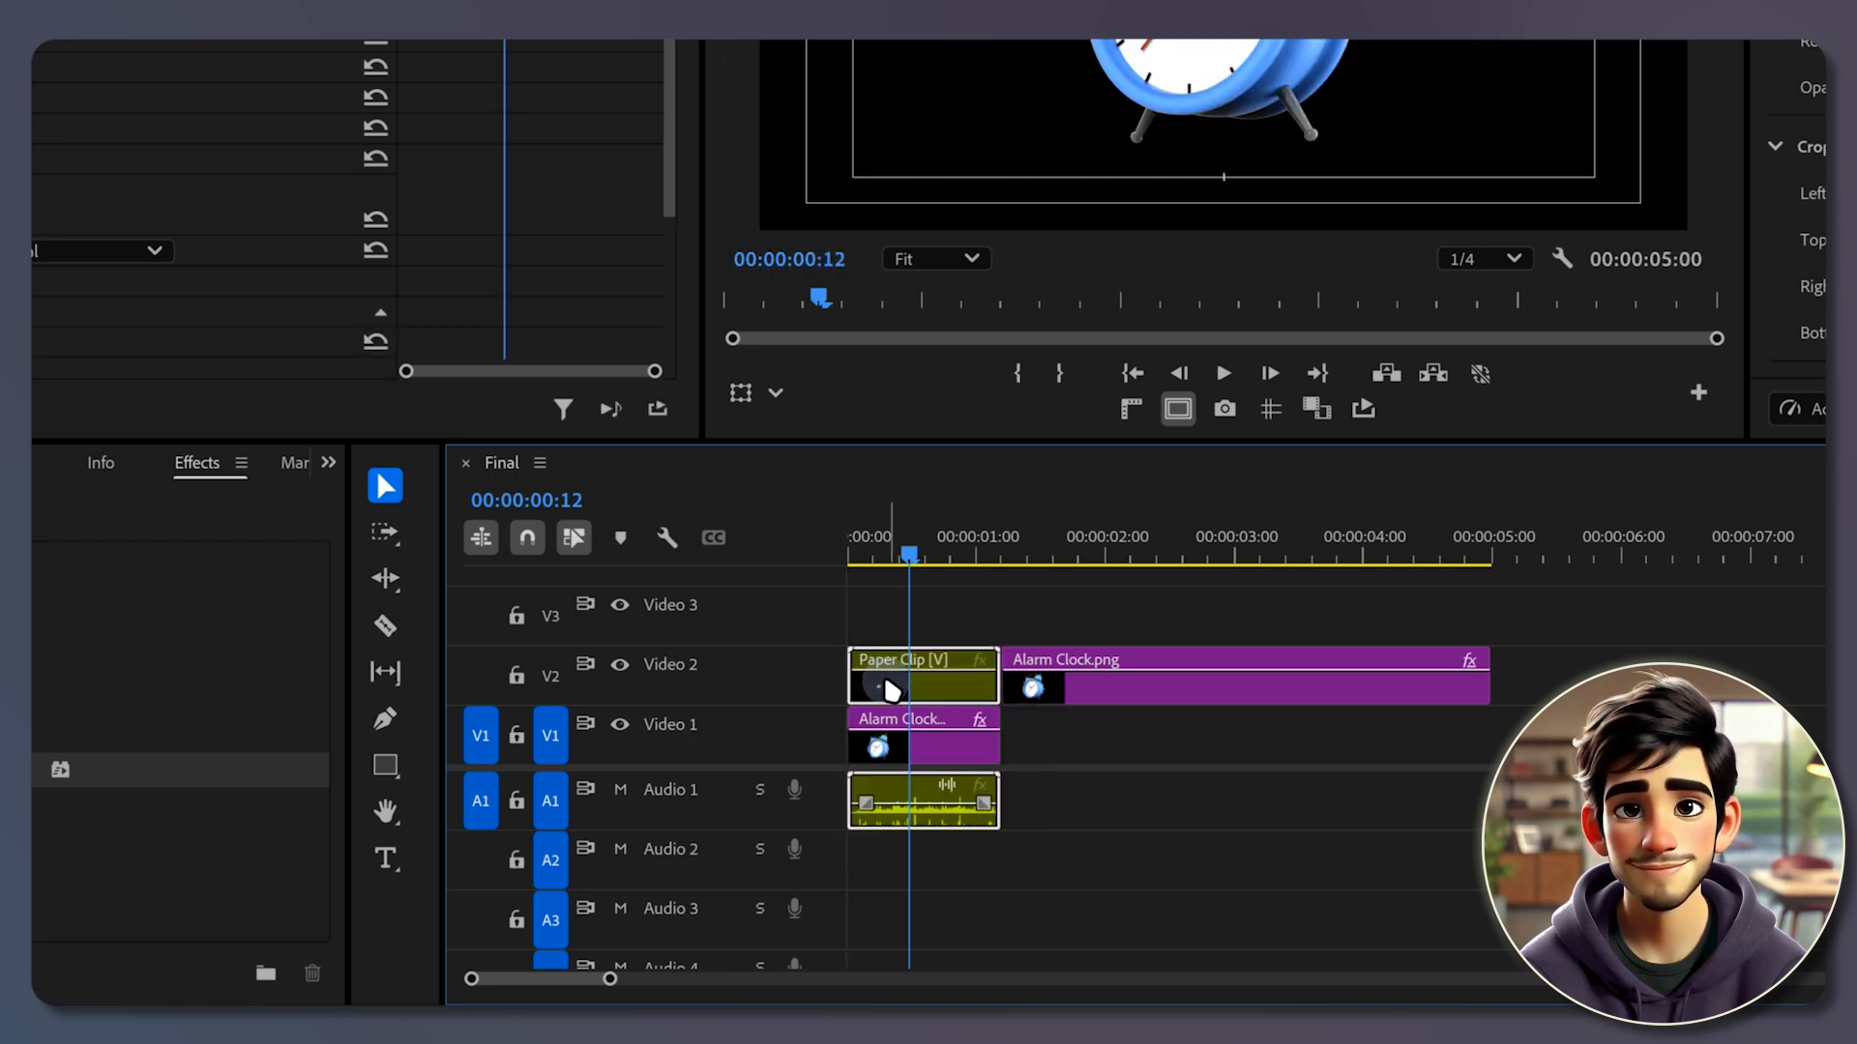
# Duplicate the Paper Clip nest onto Video 3 and hide that track.
pyautogui.moveTo(888, 681); pyautogui.dragTo(894, 620)
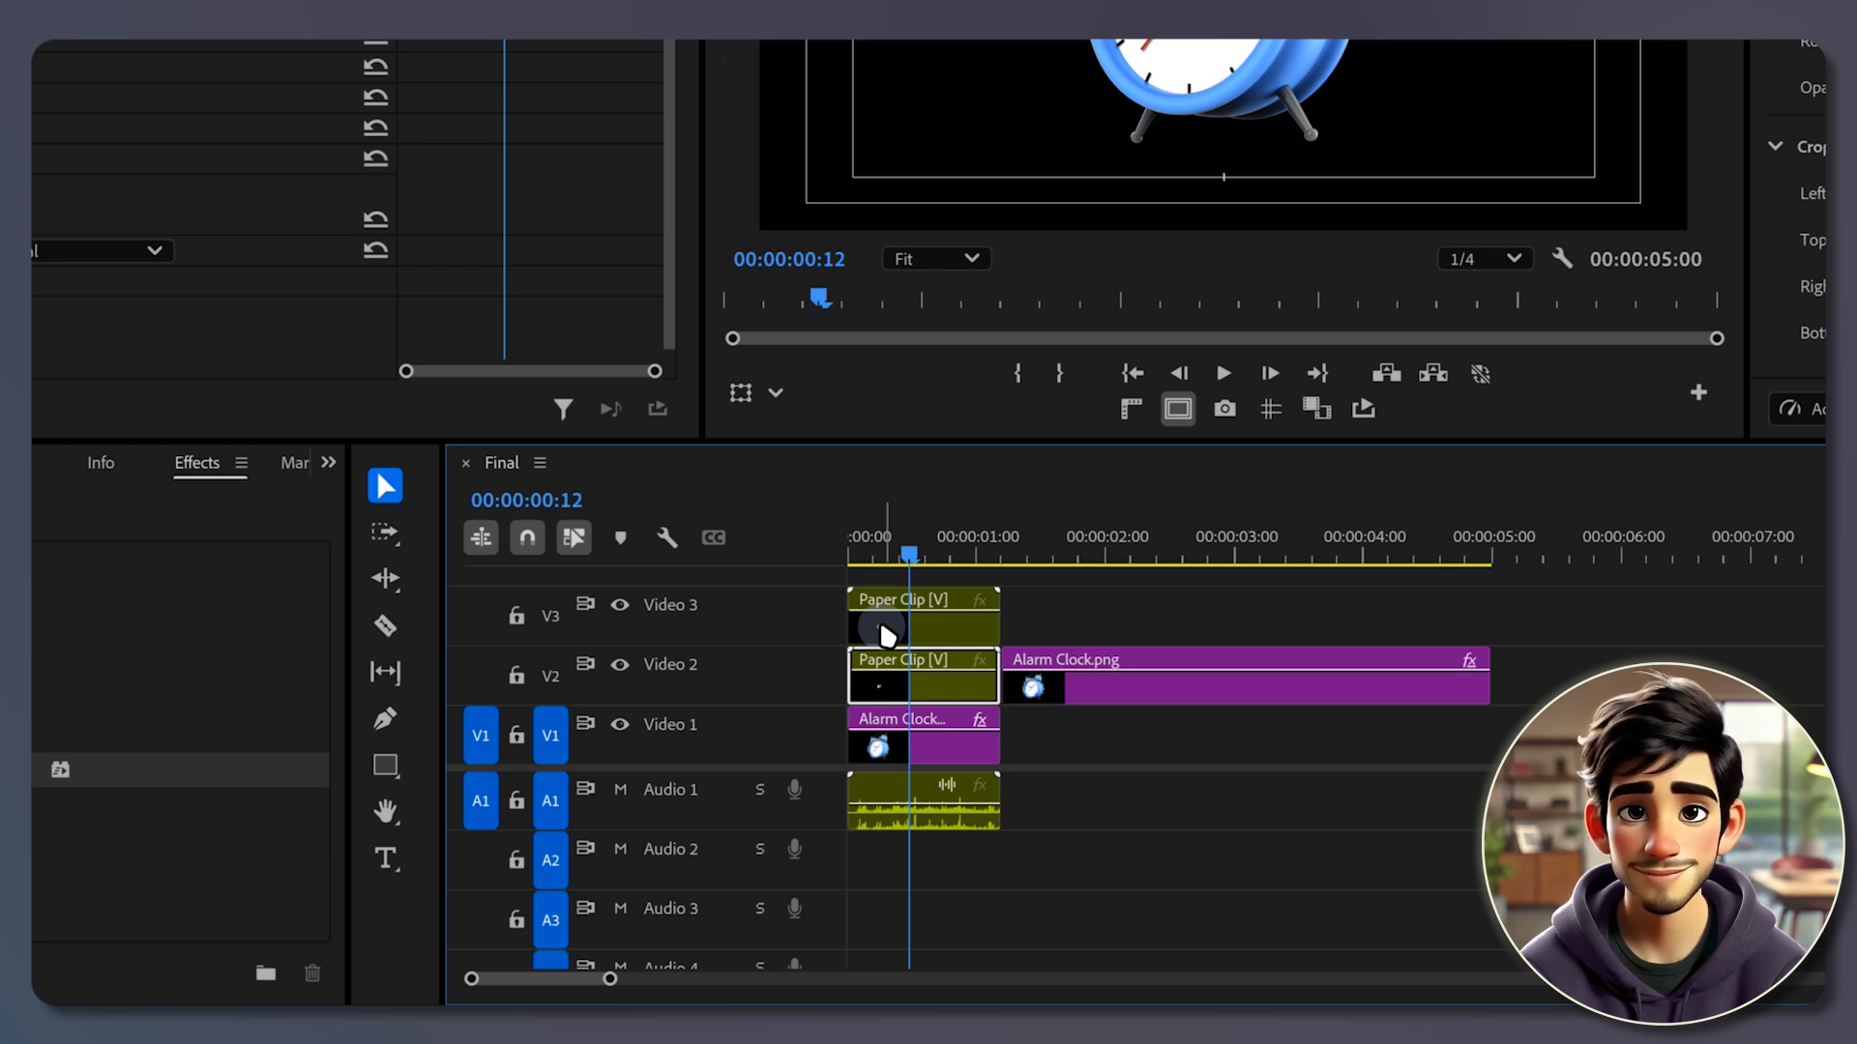
pyautogui.click(619, 604)
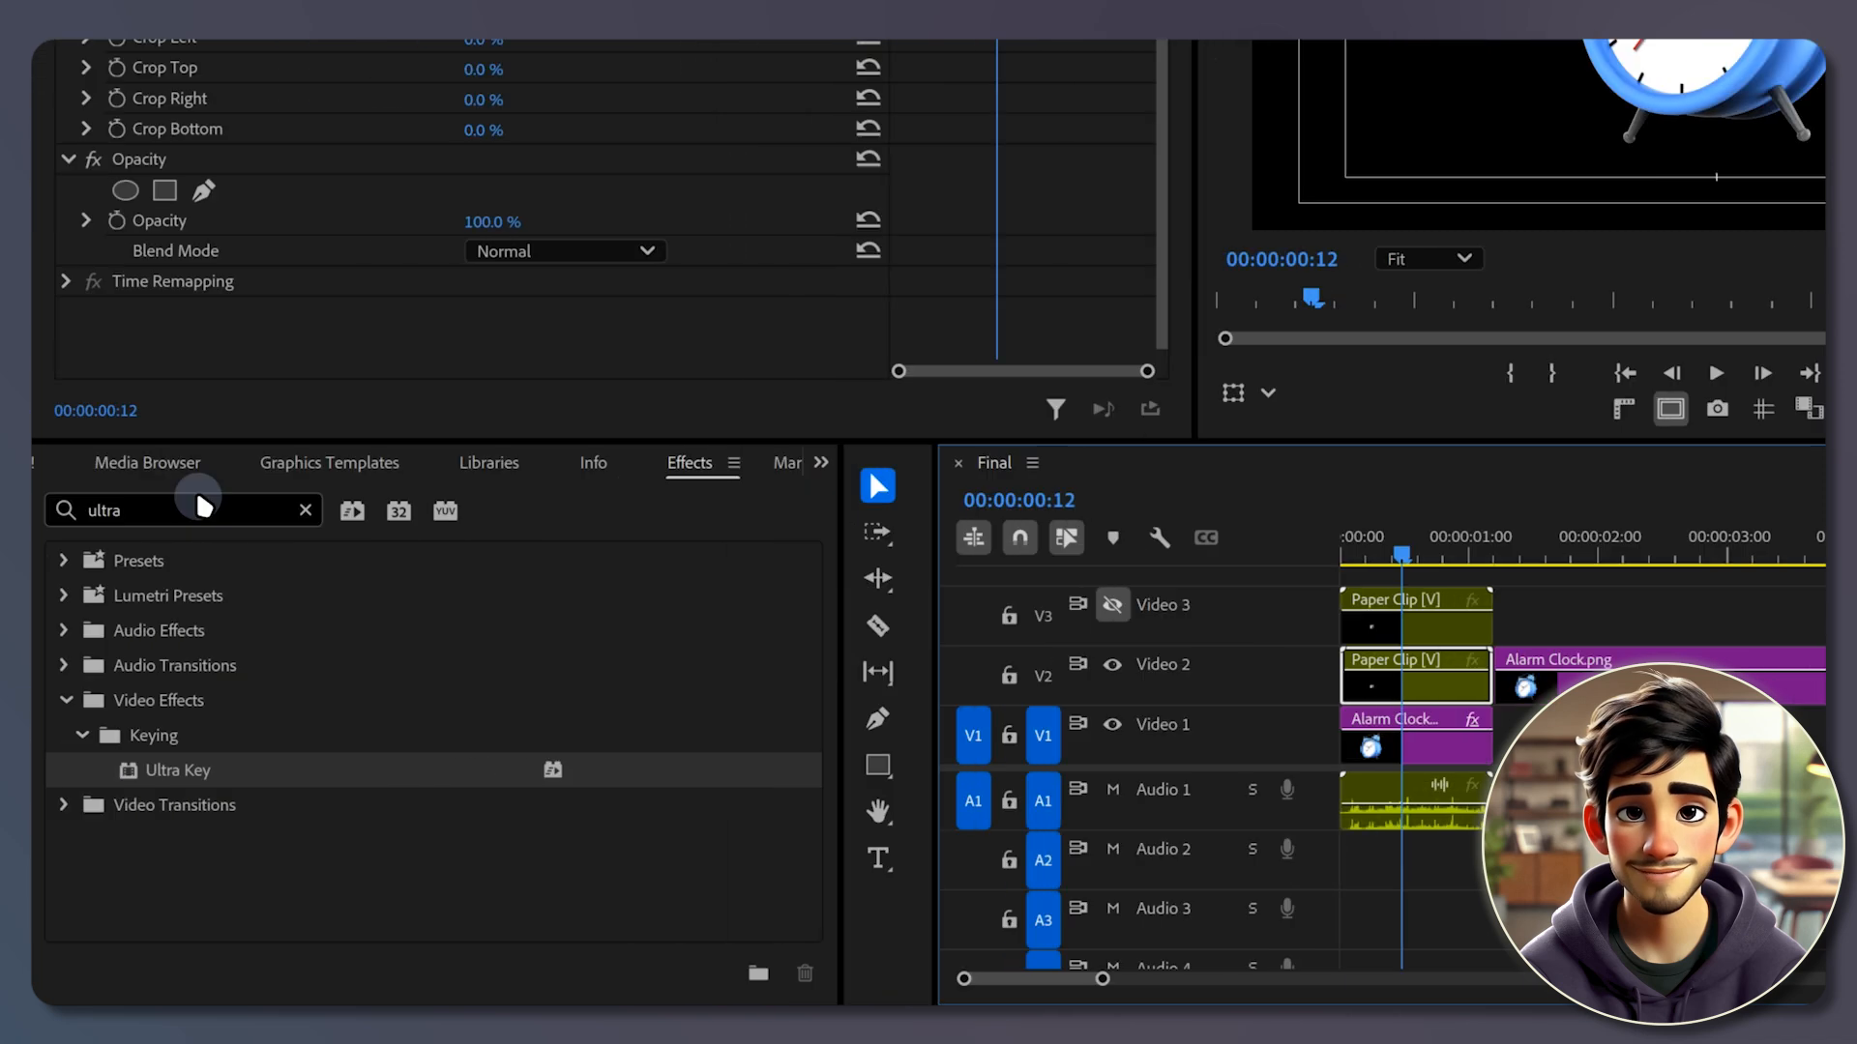
# Apply Track Matte Key to the Alarm Clock clip with Matte set to Video 2.
pyautogui.write('track')
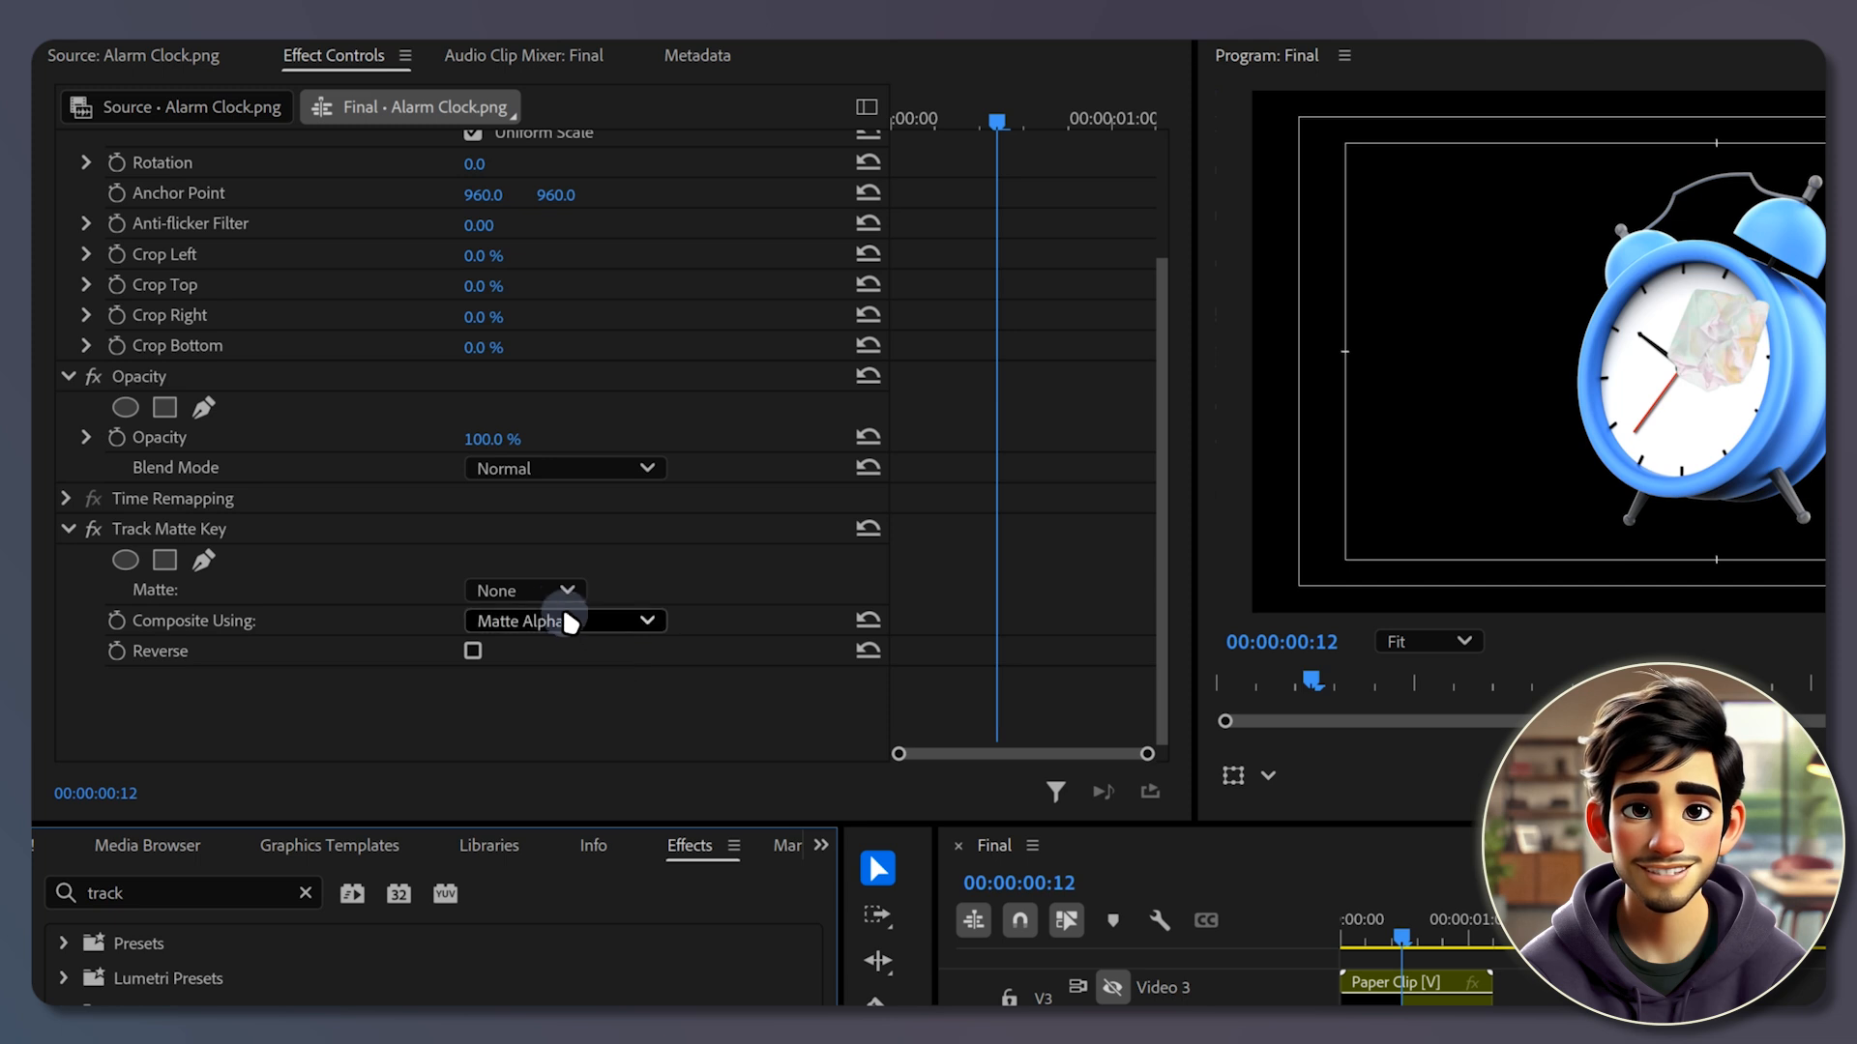
pyautogui.click(523, 589)
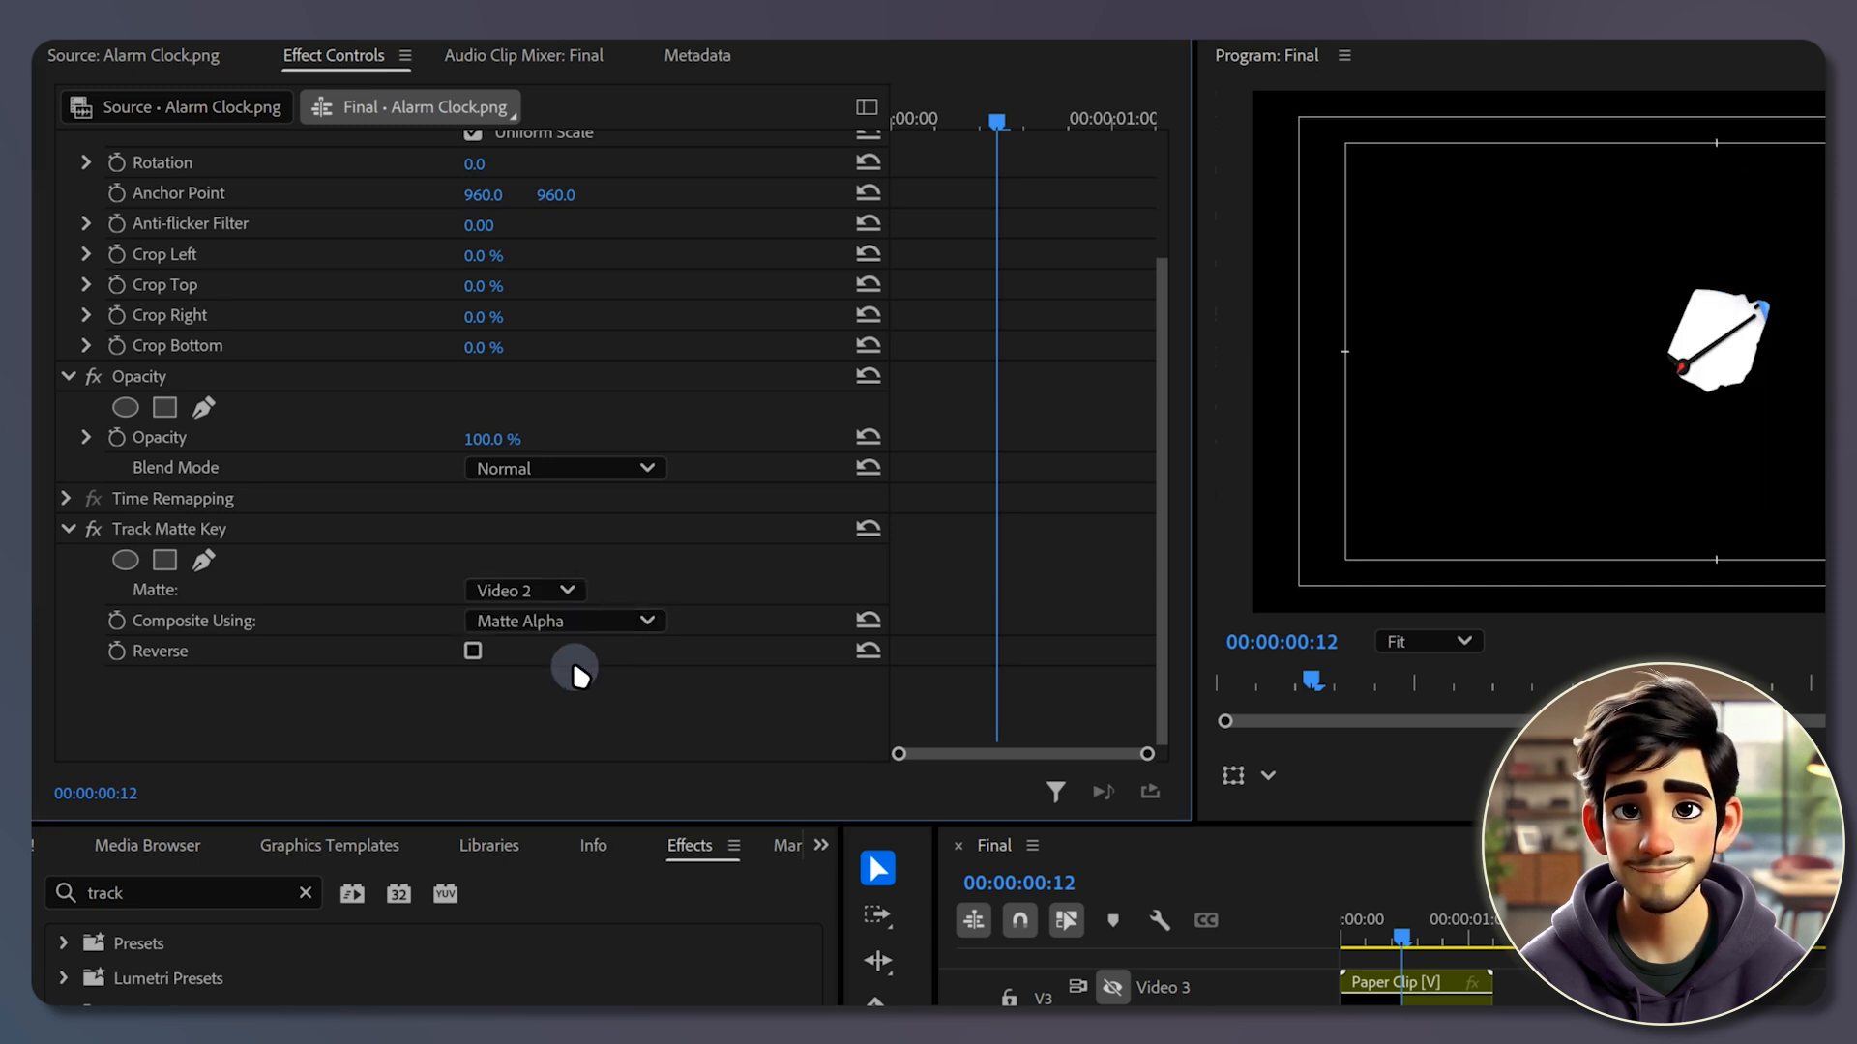
pyautogui.moveTo(588, 671)
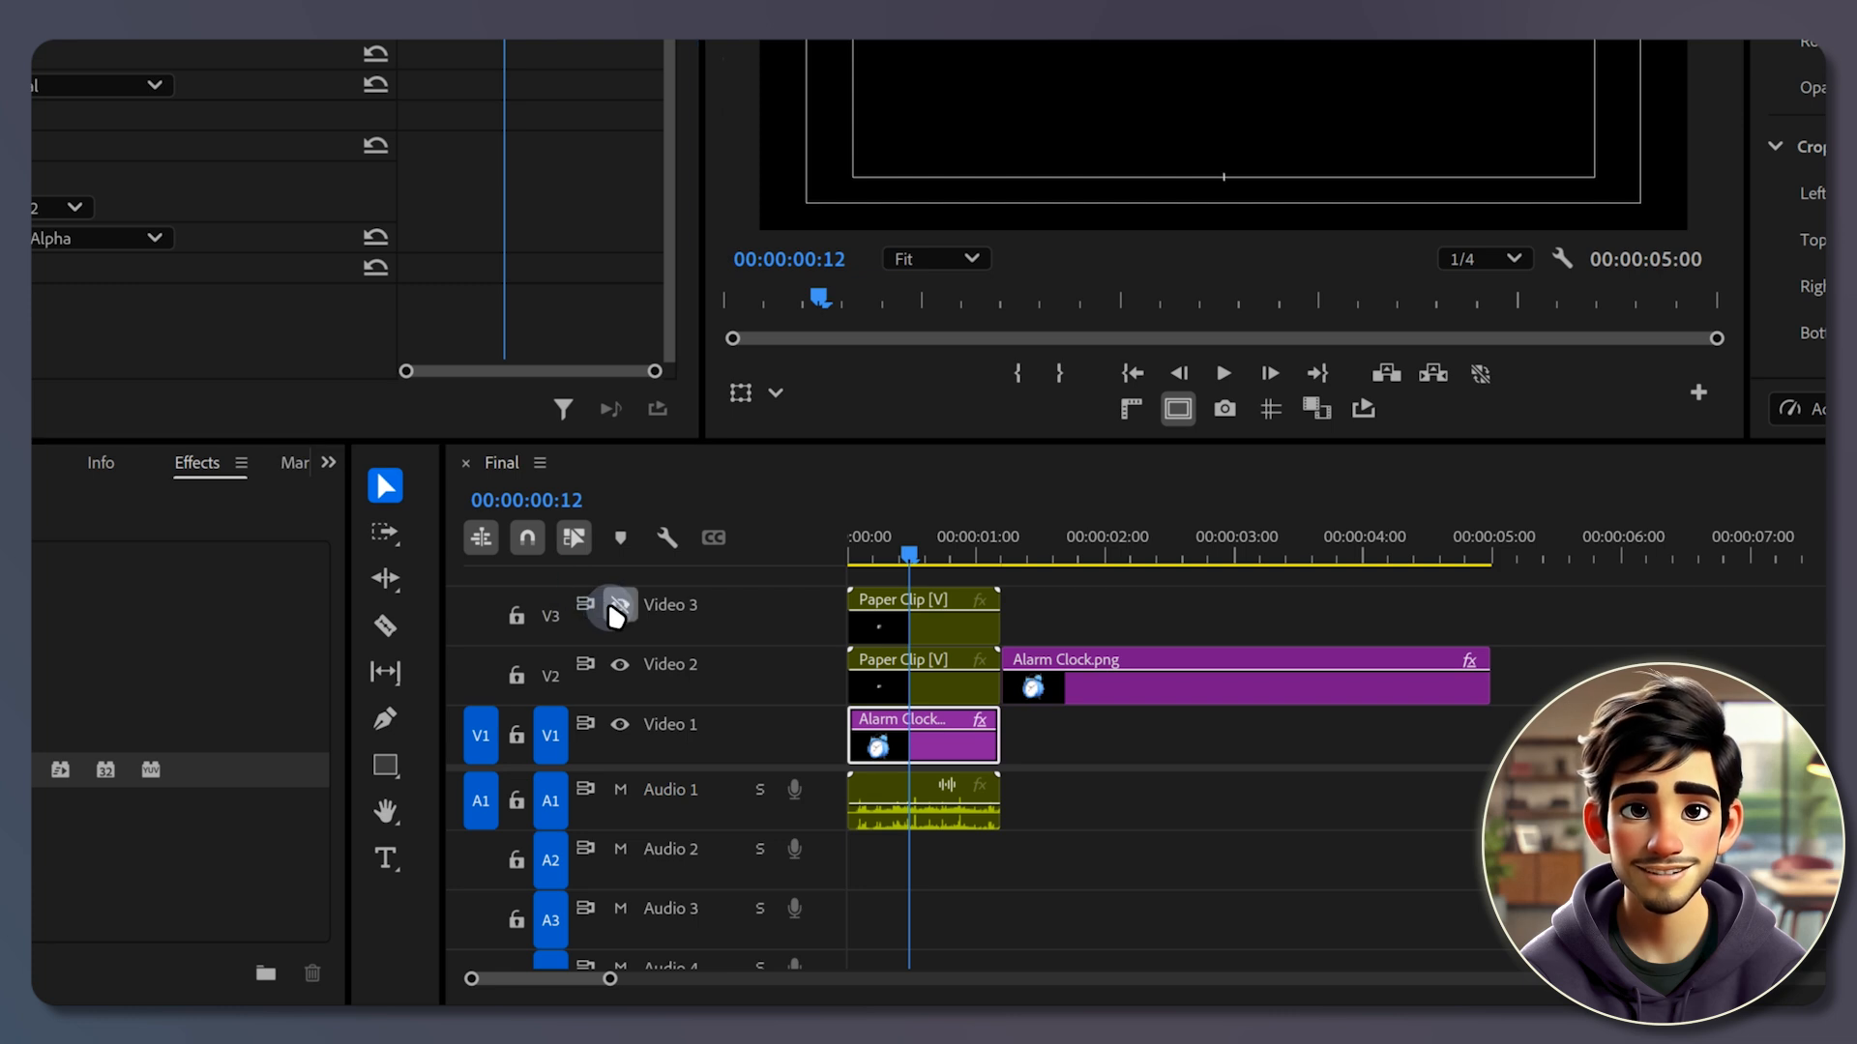
# Search 'ultra' in Effects to locate Ultra Key under Keying.
pyautogui.write('track')
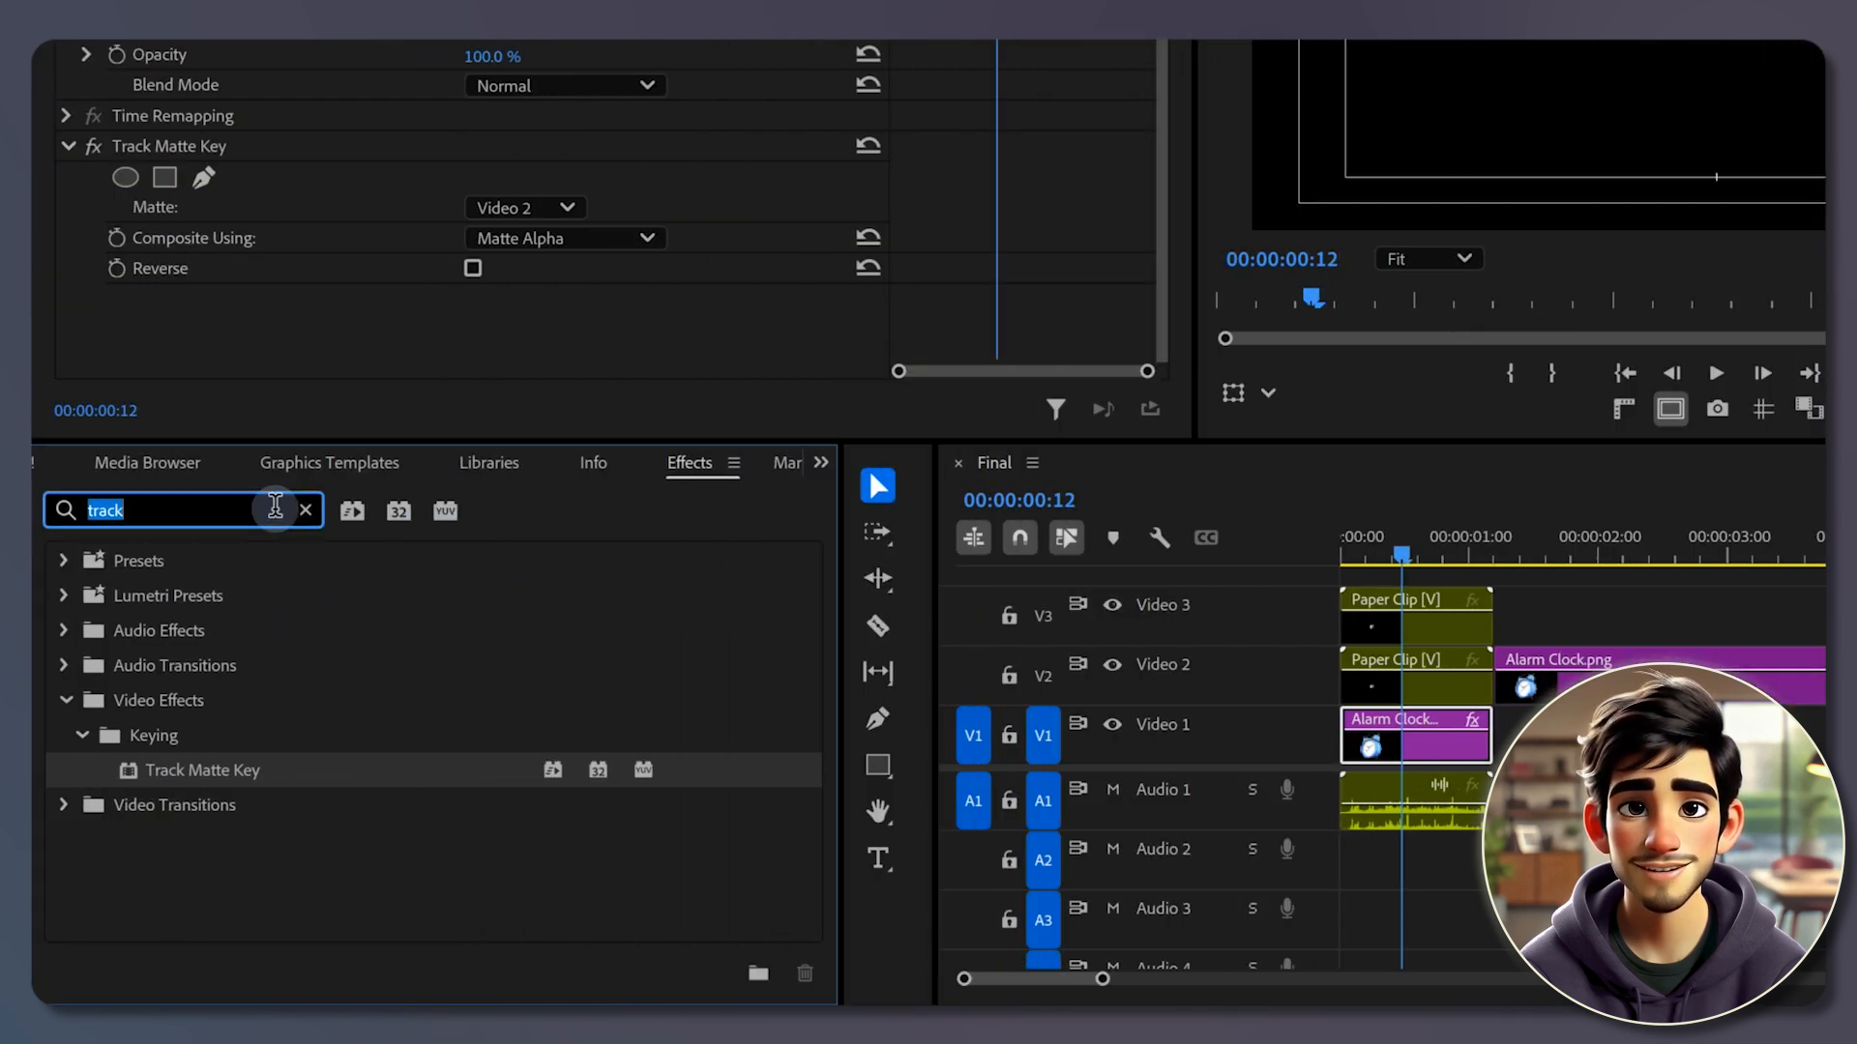
pyautogui.write('ultra')
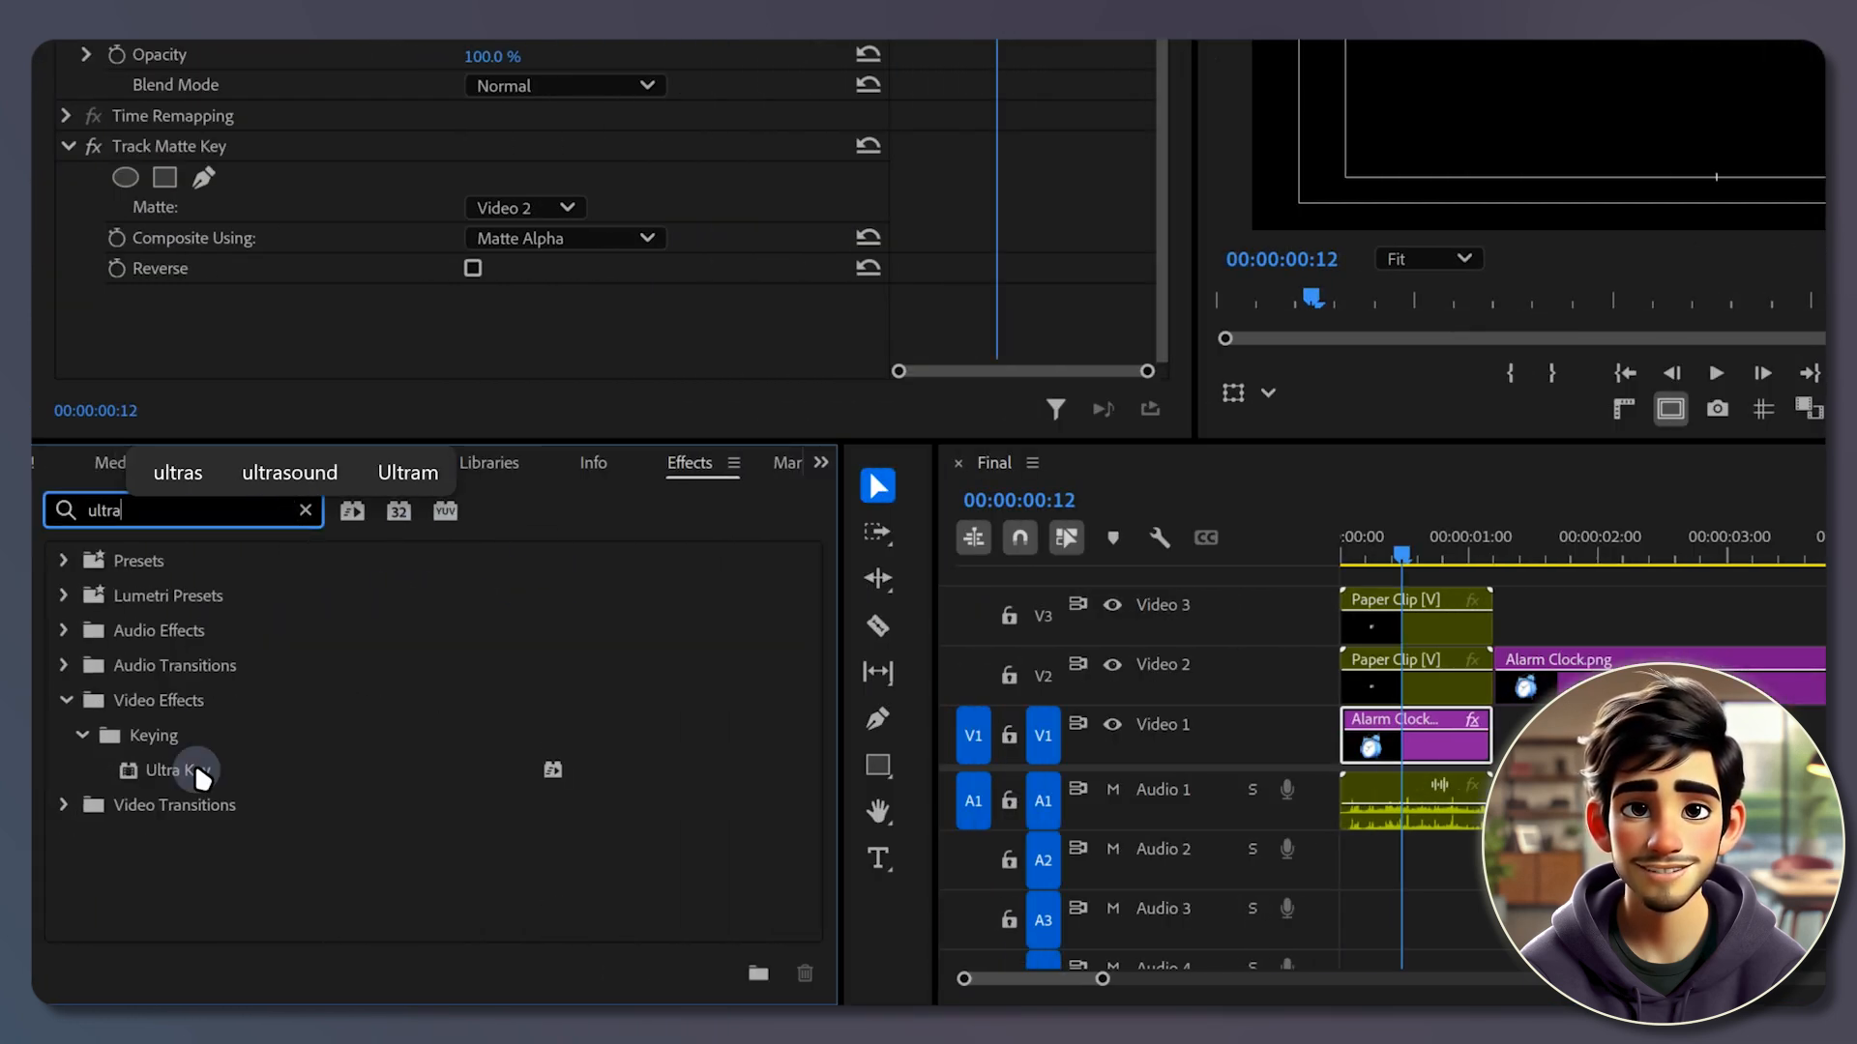